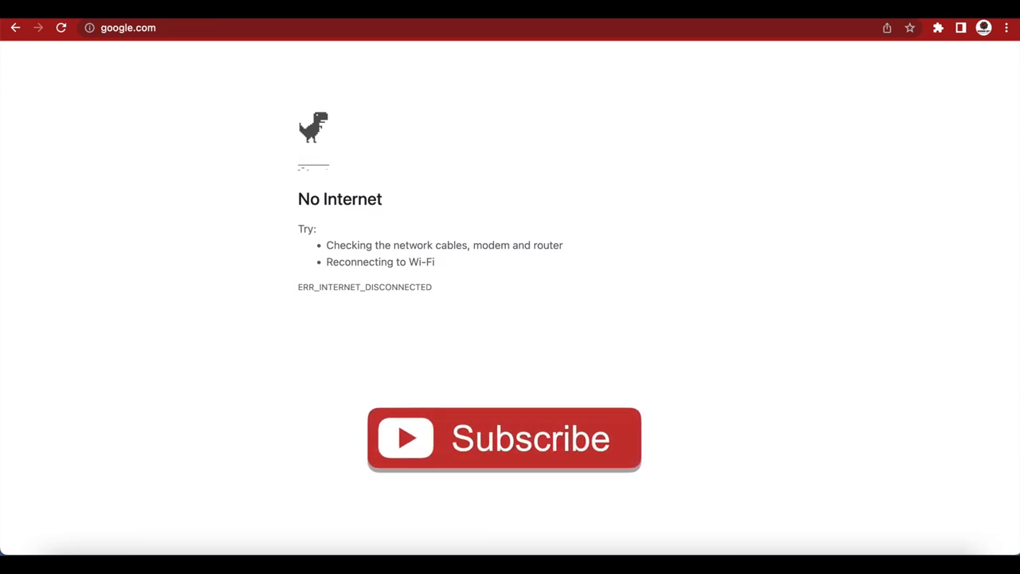
# Start Chrome's offline T-Rex game, jump over a cactus, and restart after Game Over.
pyautogui.click(503, 438)
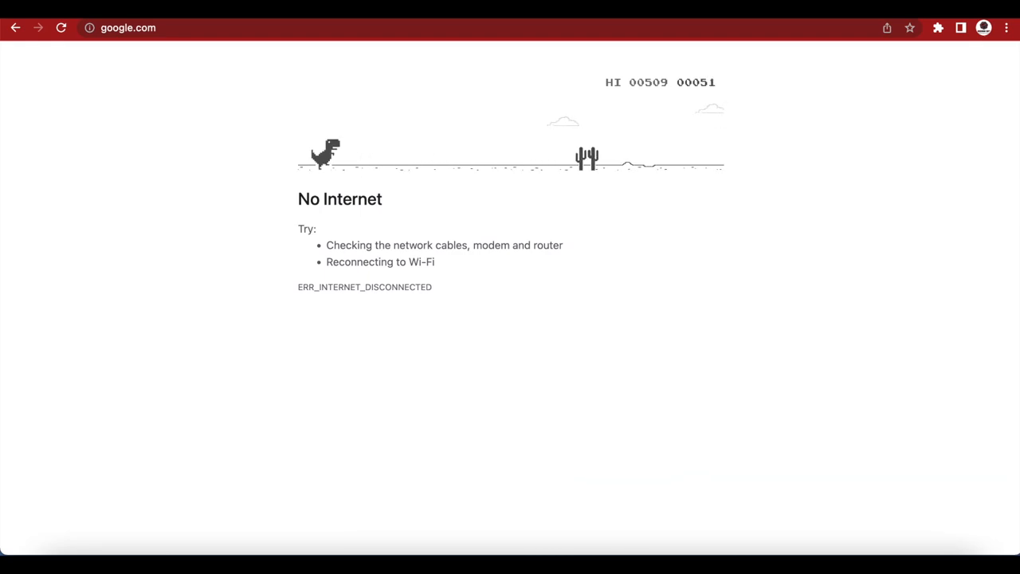
pyautogui.press('space')
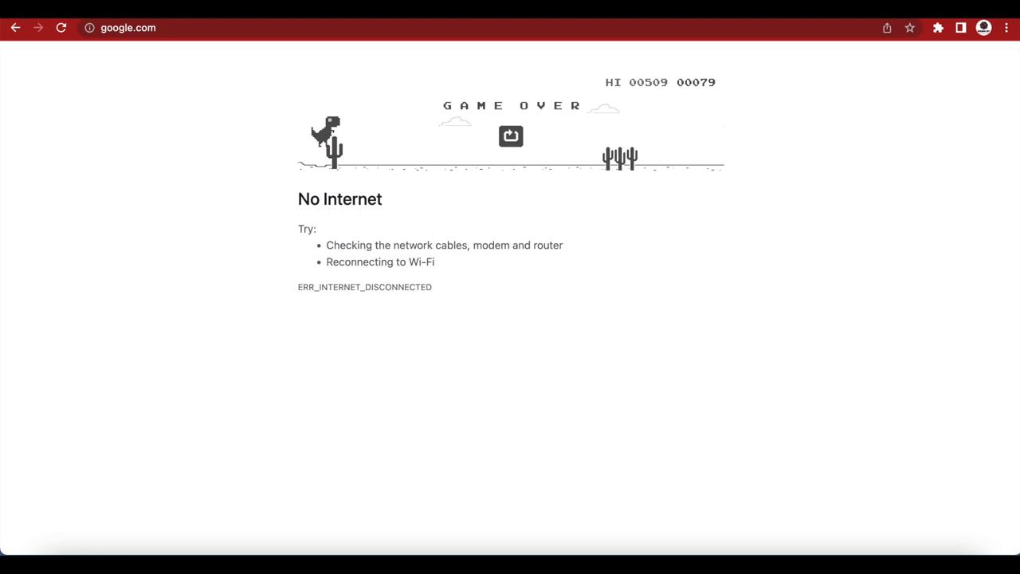
pyautogui.click(510, 135)
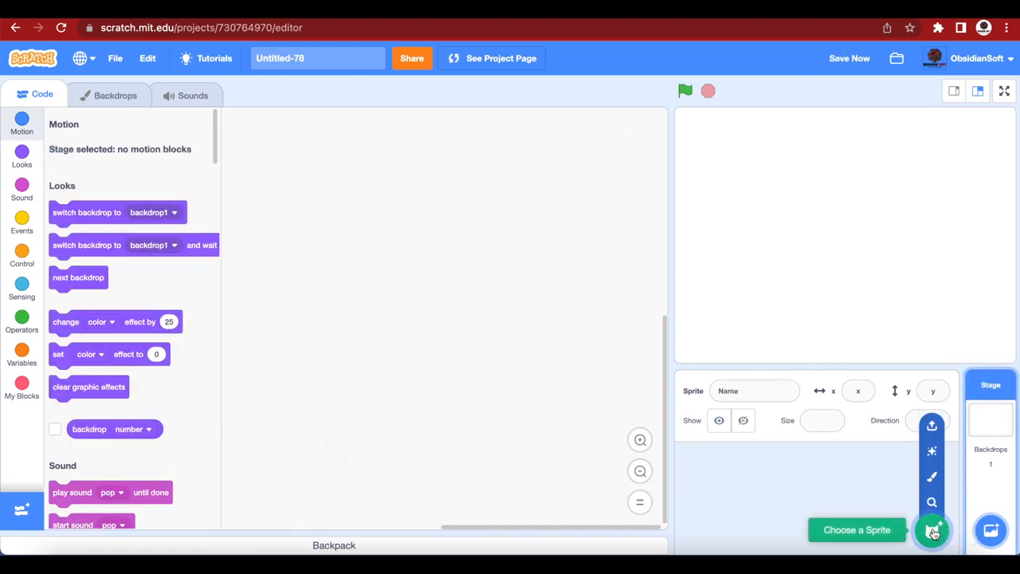
# Search the sprite library for 'dino' to add the Dinosaur4 sprite.
pyautogui.click(932, 529)
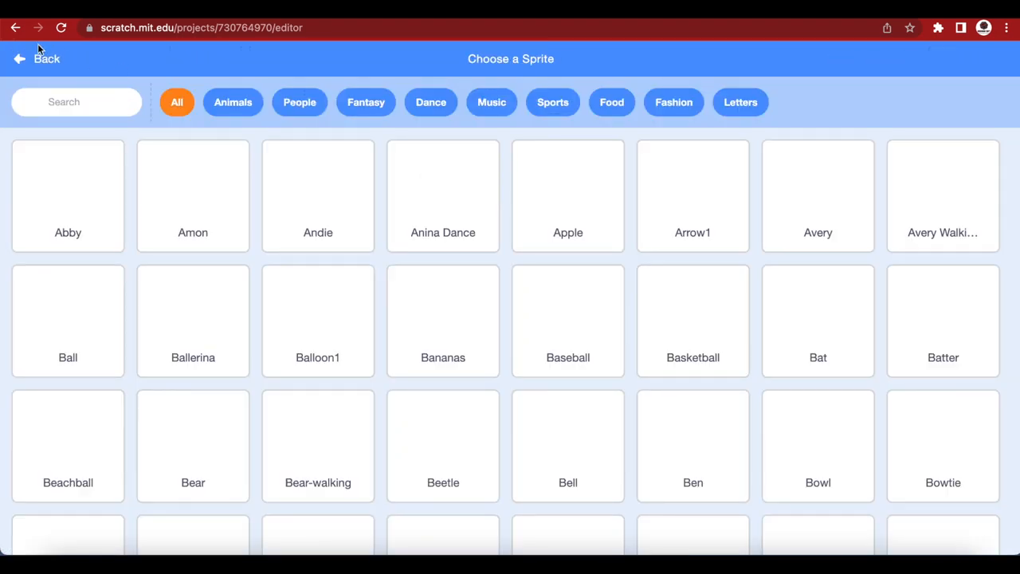
pyautogui.write('dino')
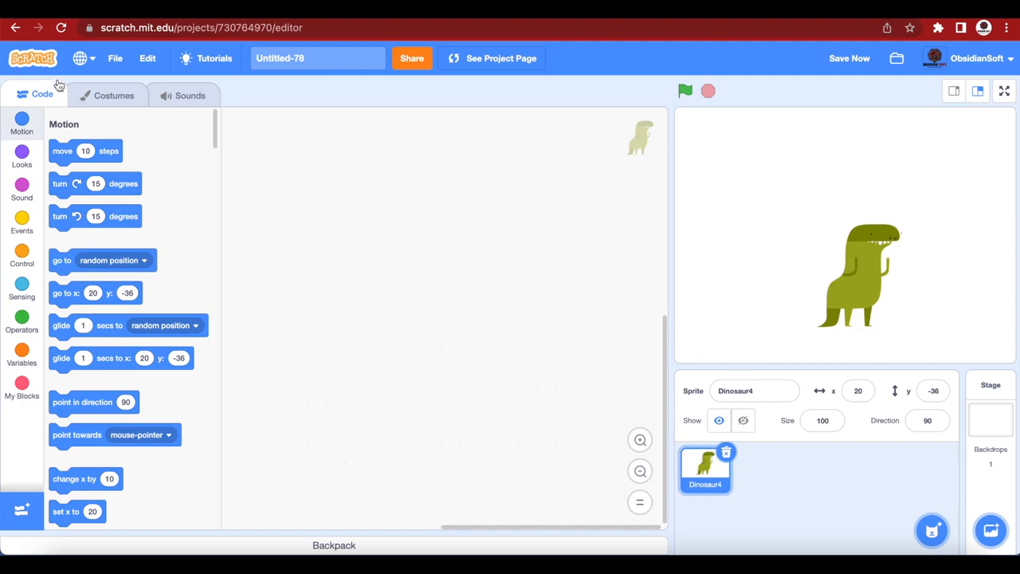
# Delete the extra dinosaur costumes, keeping only the first, and select a leg.
pyautogui.click(114, 95)
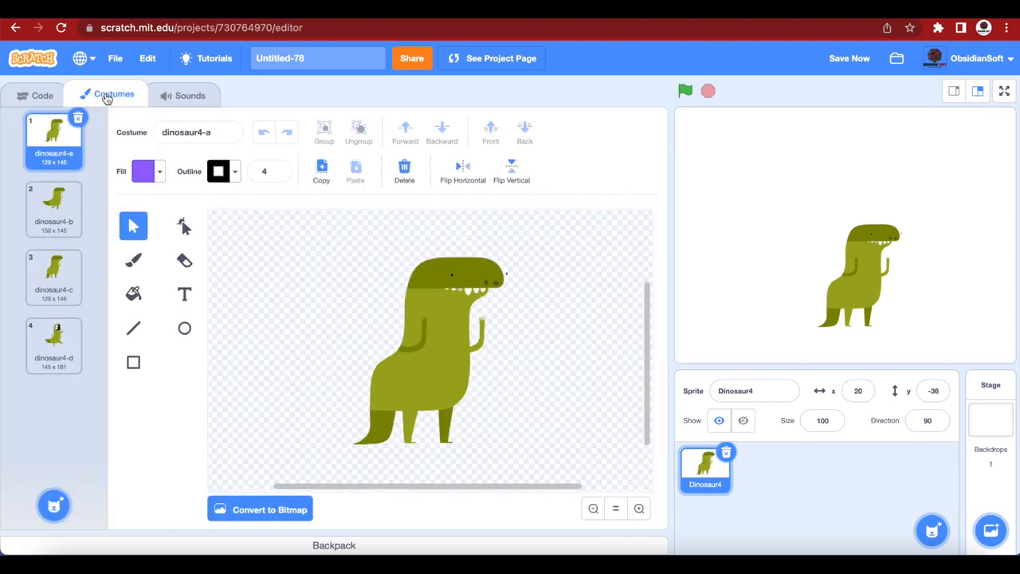
pyautogui.click(54, 209)
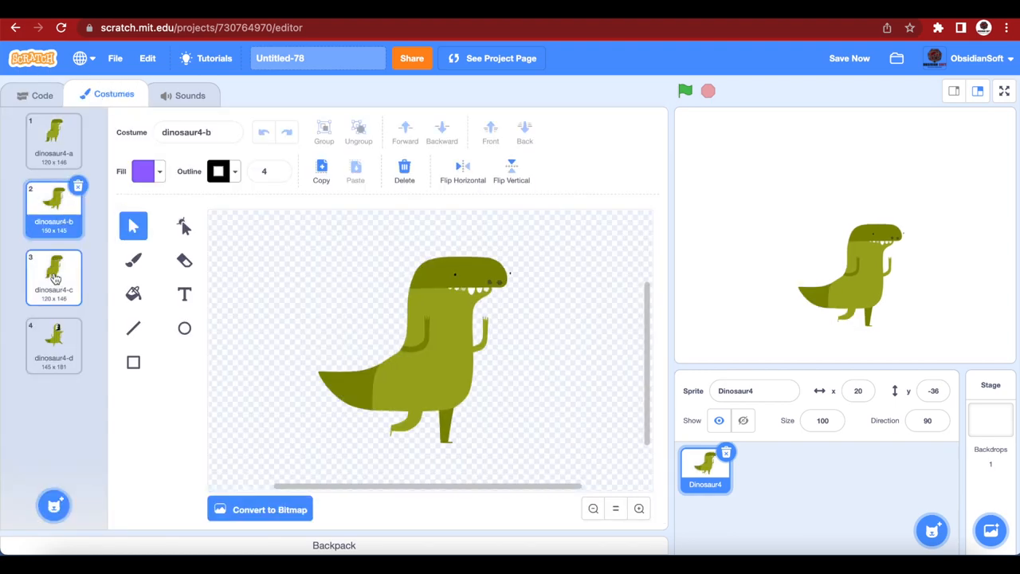
pyautogui.click(54, 345)
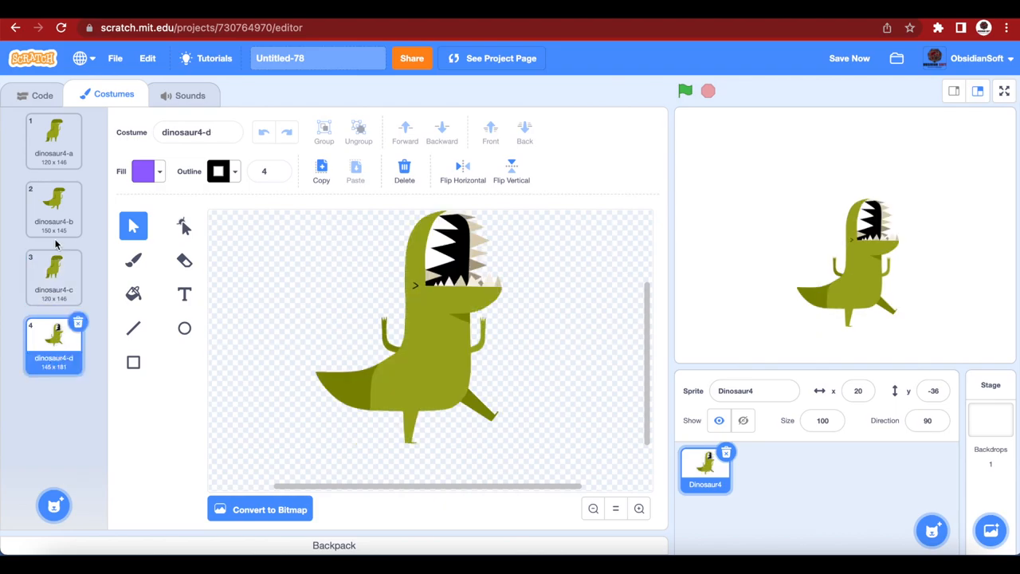
pyautogui.click(54, 209)
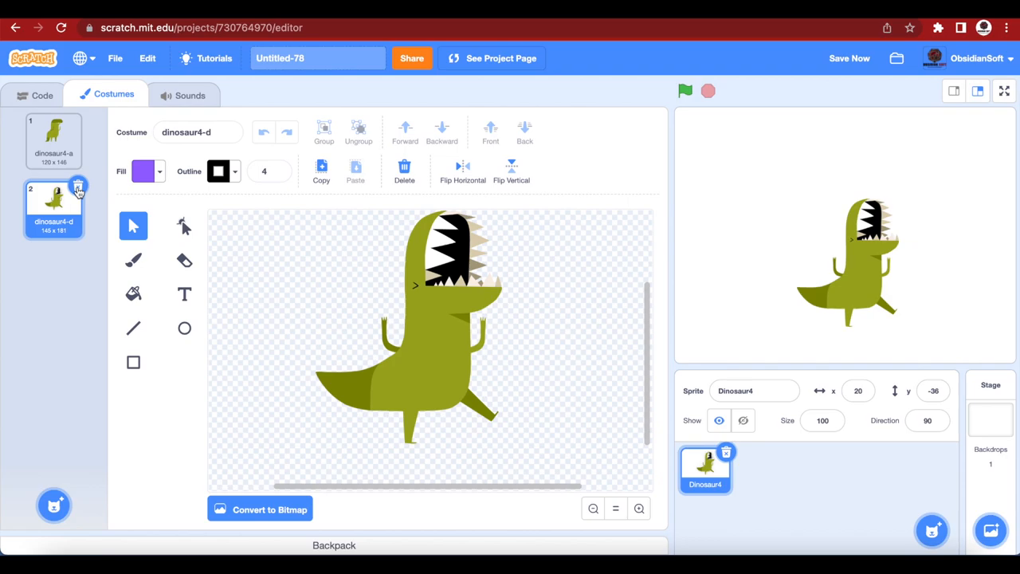
pyautogui.click(76, 188)
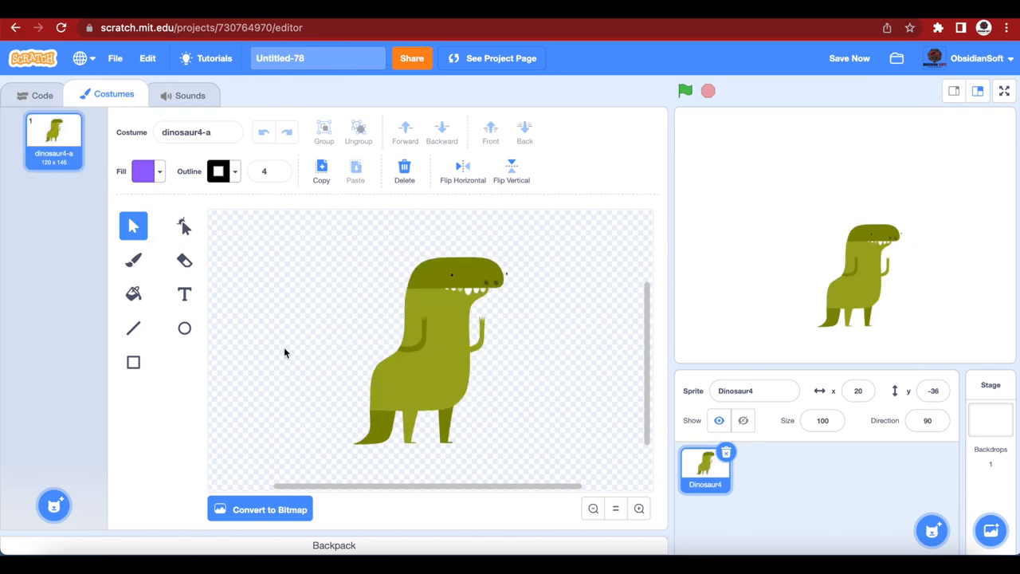
pyautogui.click(447, 423)
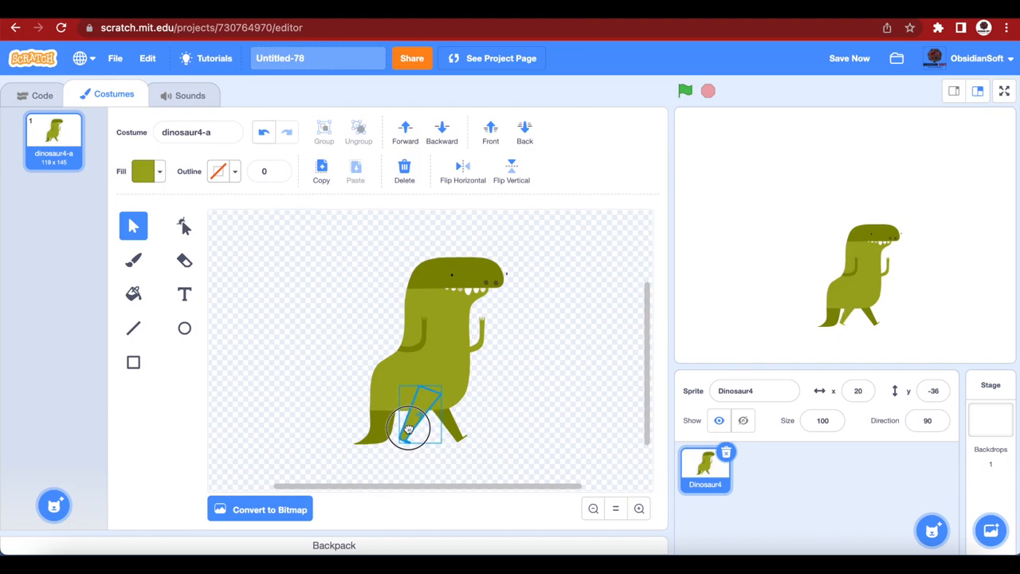
# Duplicate the costume twice with the leg swung into new walking positions.
pyautogui.rightClick(55, 140)
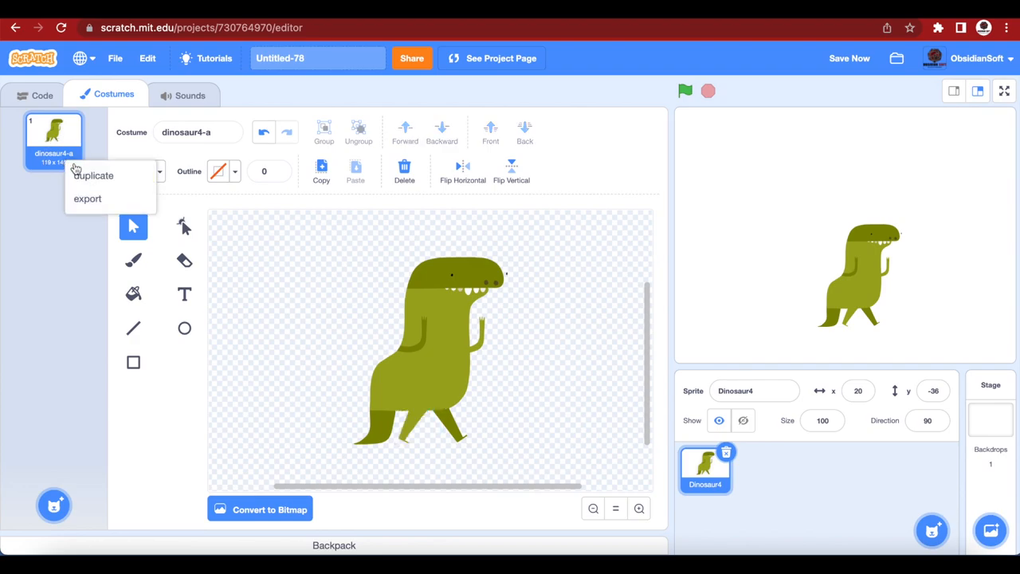
pyautogui.click(92, 175)
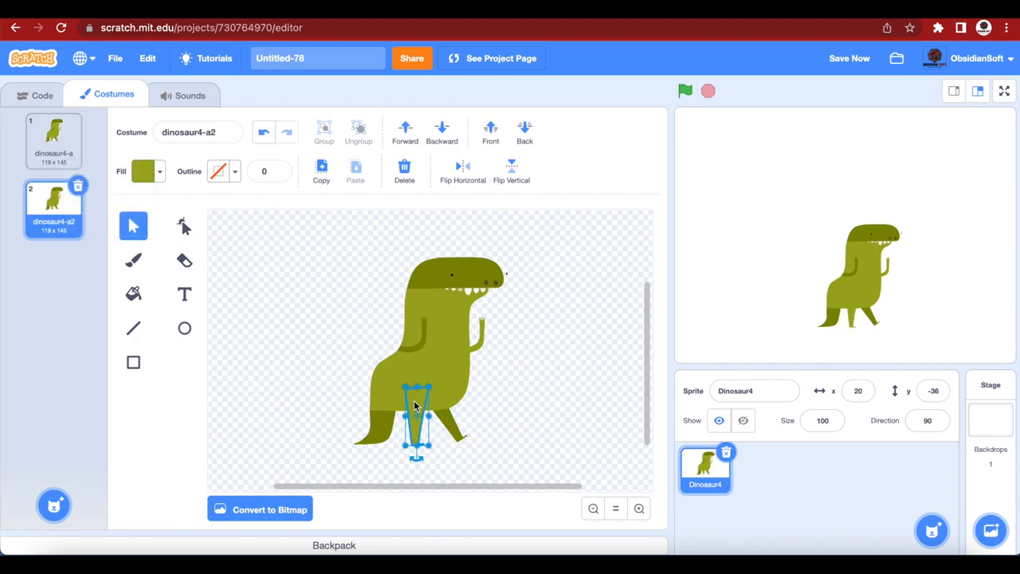
pyautogui.moveTo(414, 406); pyautogui.dragTo(466, 417)
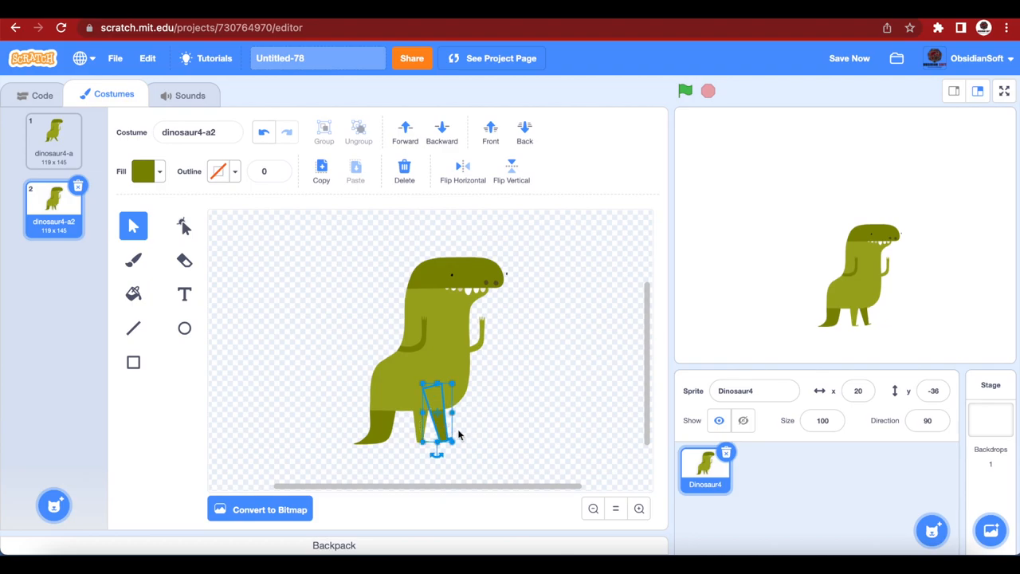
pyautogui.rightClick(55, 204)
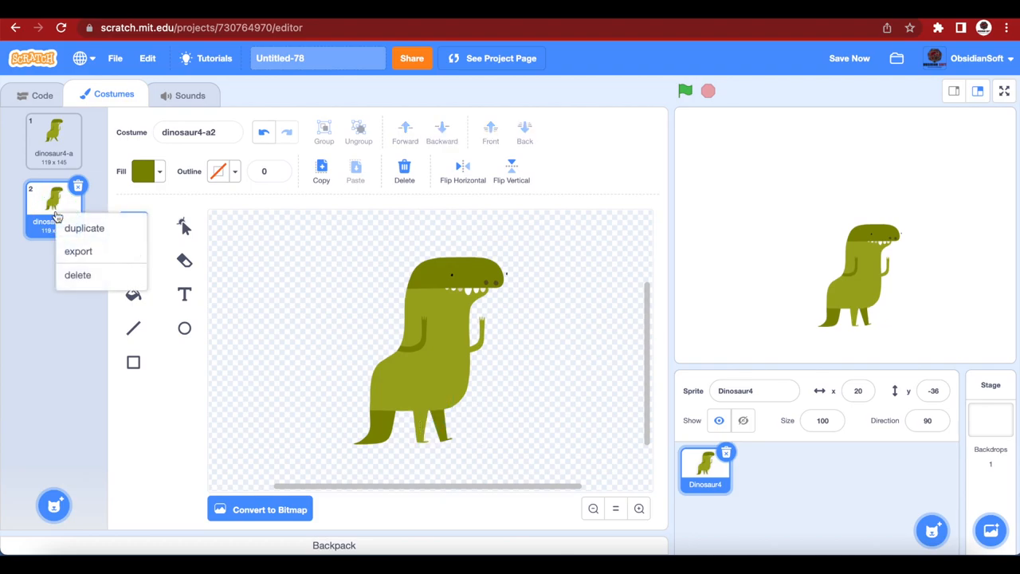
pyautogui.click(83, 228)
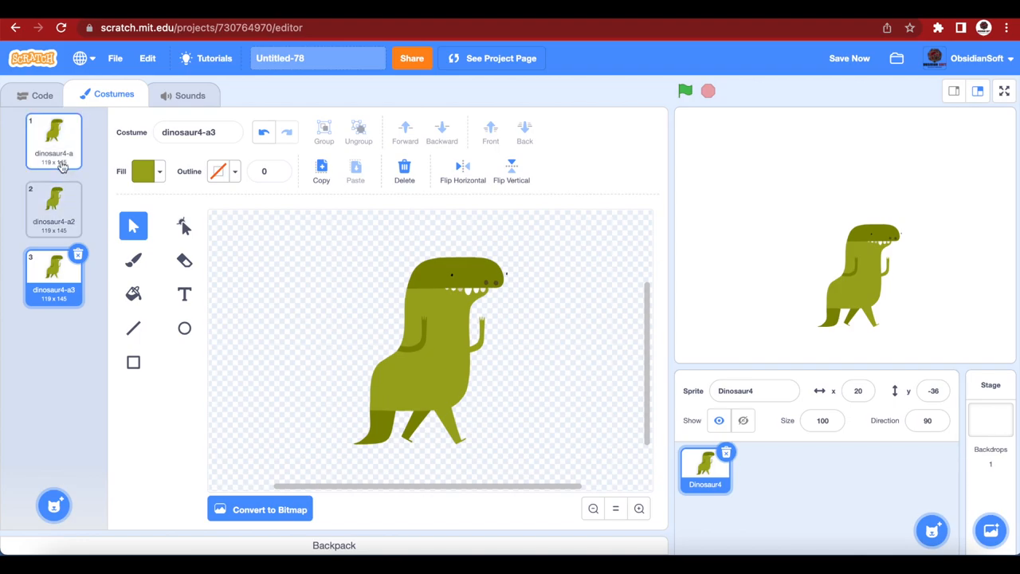
pyautogui.click(55, 209)
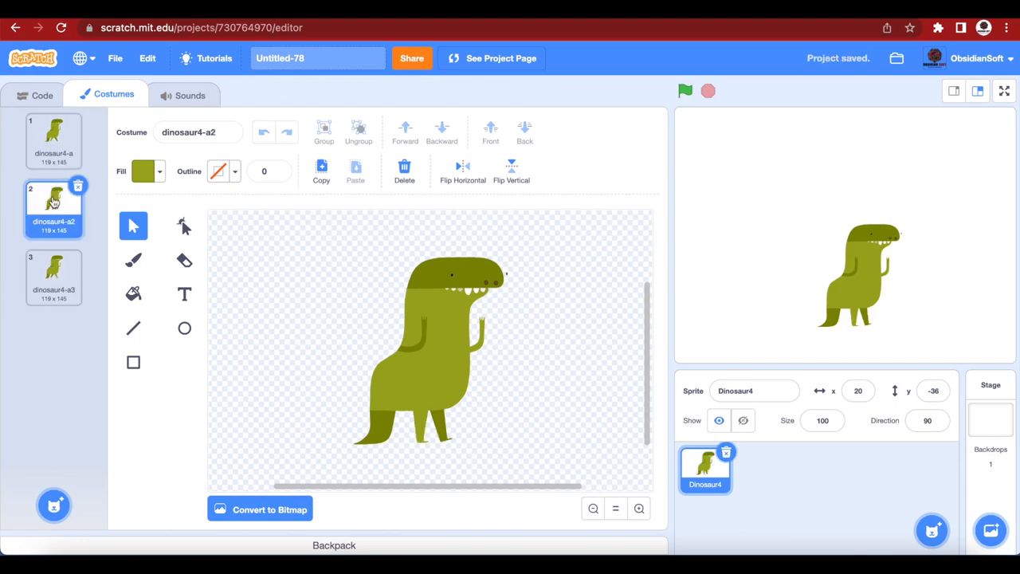
pyautogui.click(54, 277)
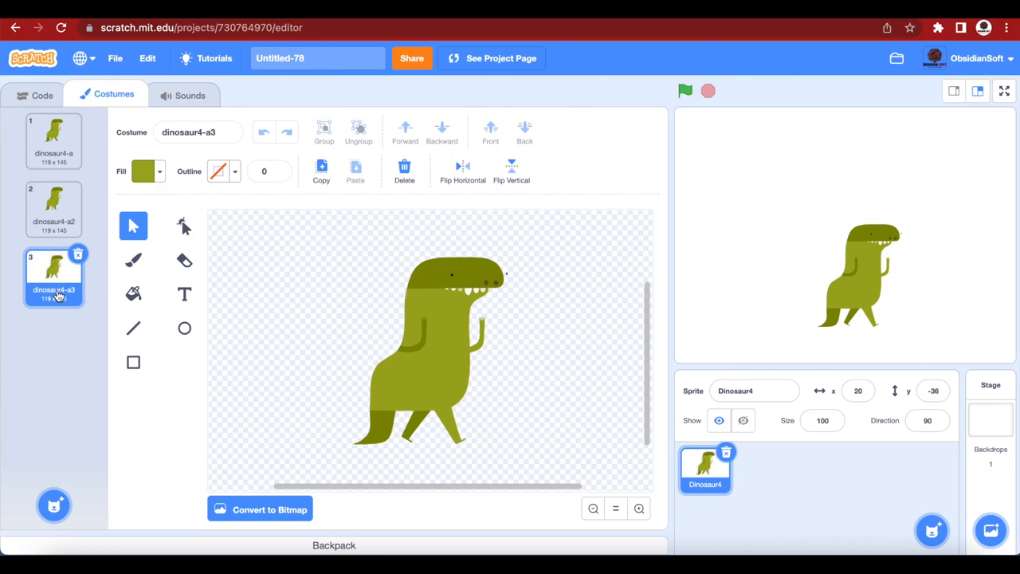
# Build a green-flag script looping 'next costume' forever and run it.
pyautogui.click(42, 96)
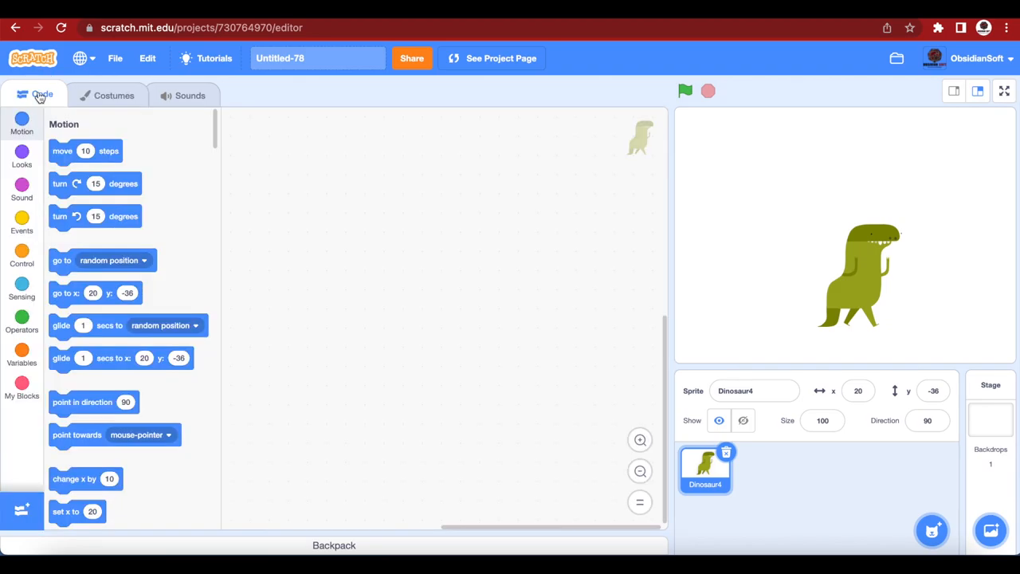
pyautogui.click(22, 226)
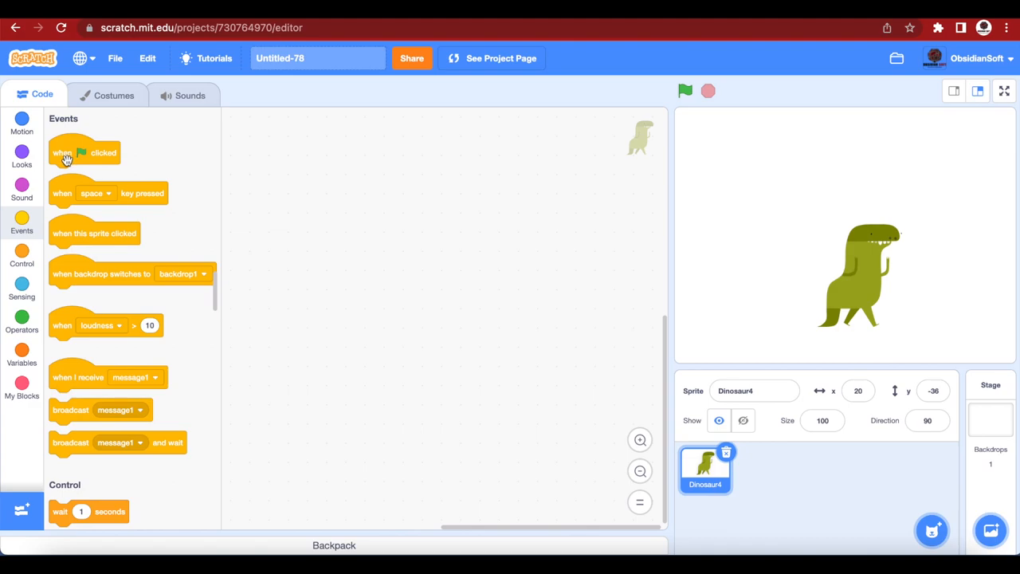
pyautogui.moveTo(83, 153); pyautogui.dragTo(382, 231)
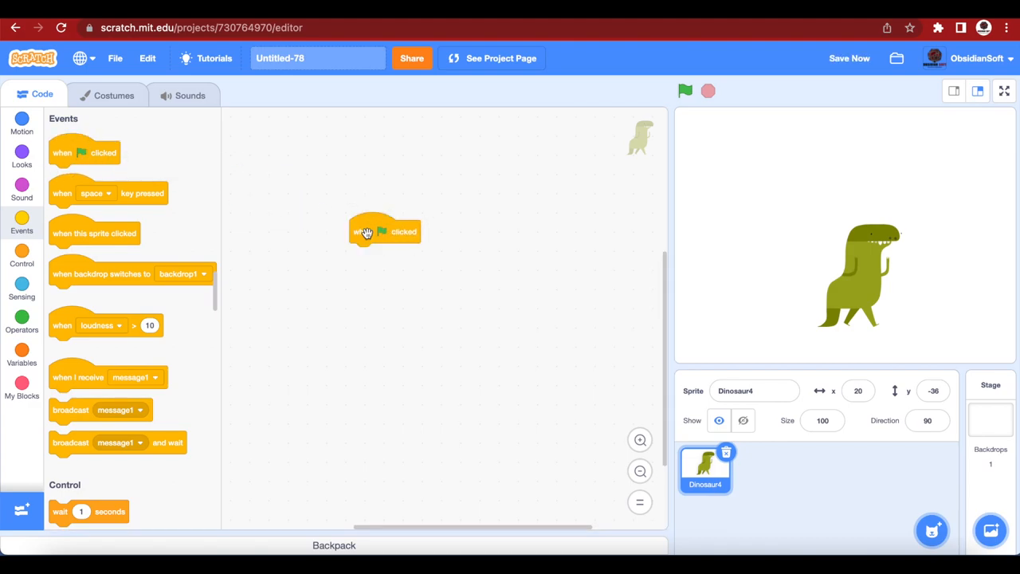
pyautogui.click(22, 255)
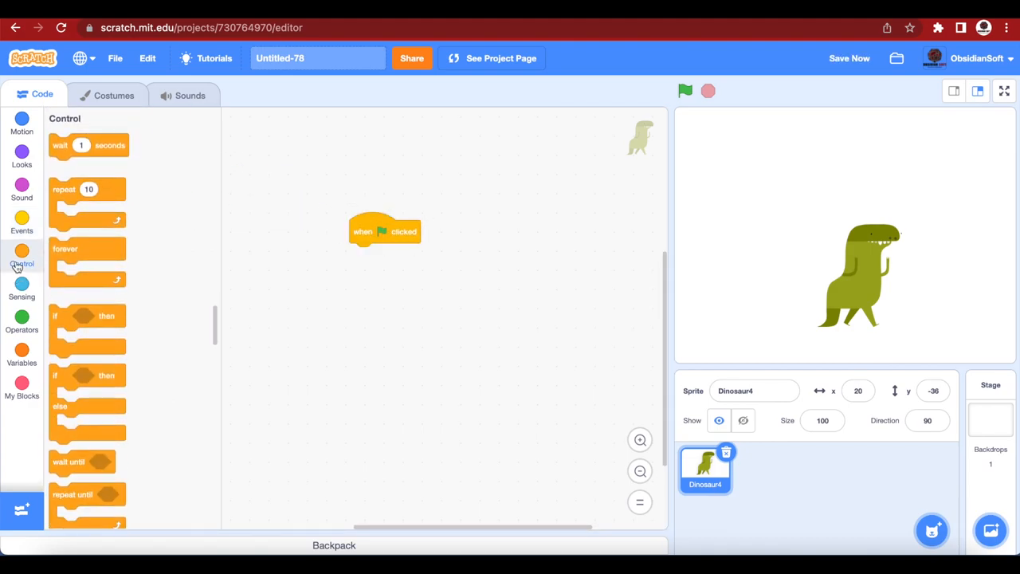
pyautogui.moveTo(88, 255); pyautogui.dragTo(387, 255)
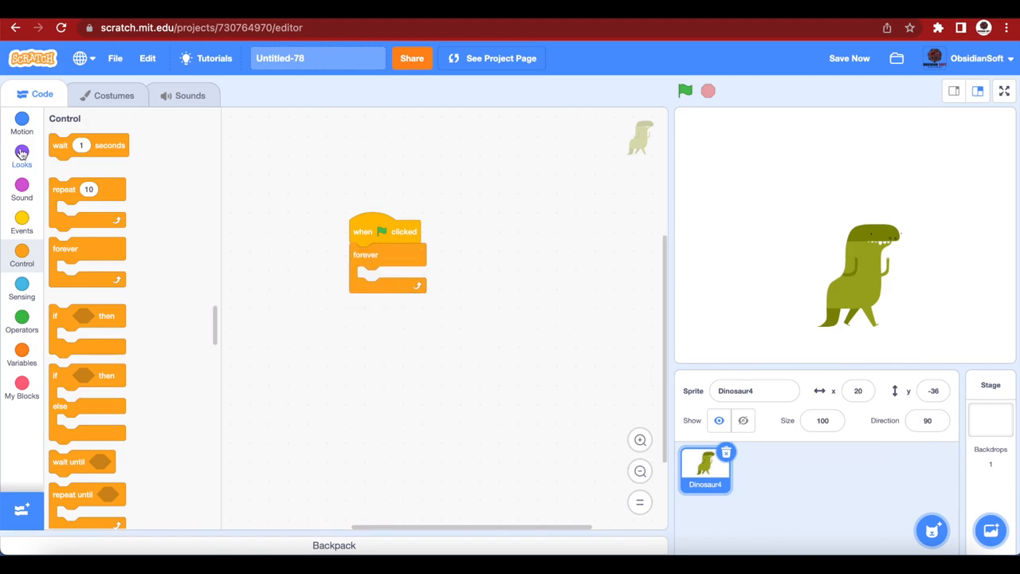
pyautogui.click(22, 156)
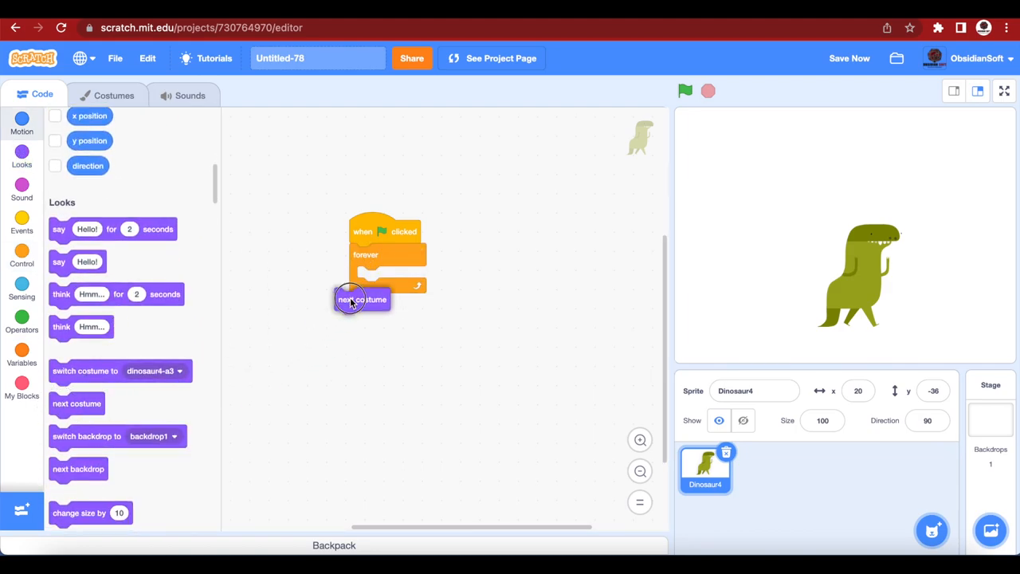
pyautogui.moveTo(360, 299); pyautogui.dragTo(386, 277)
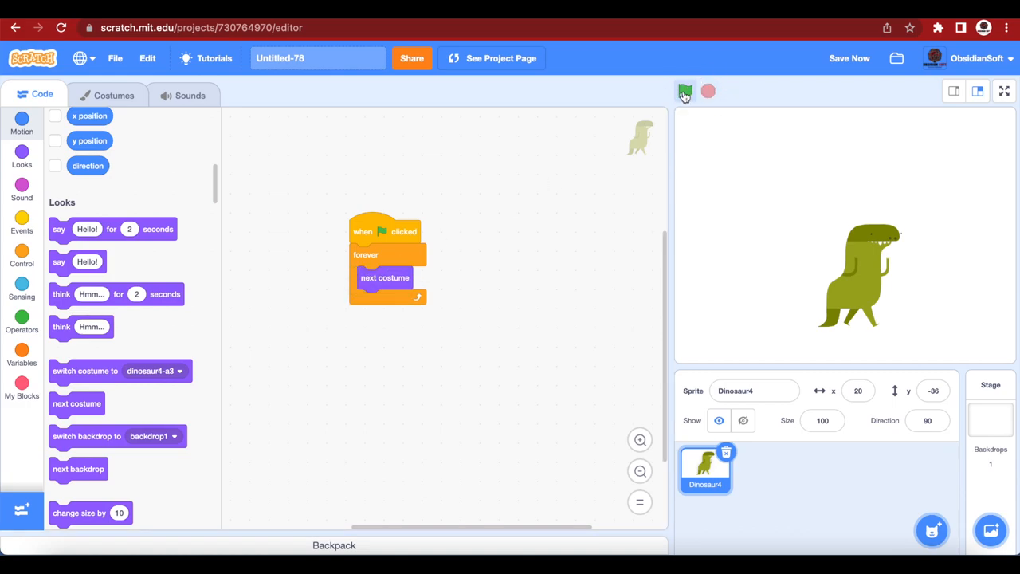
pyautogui.click(683, 91)
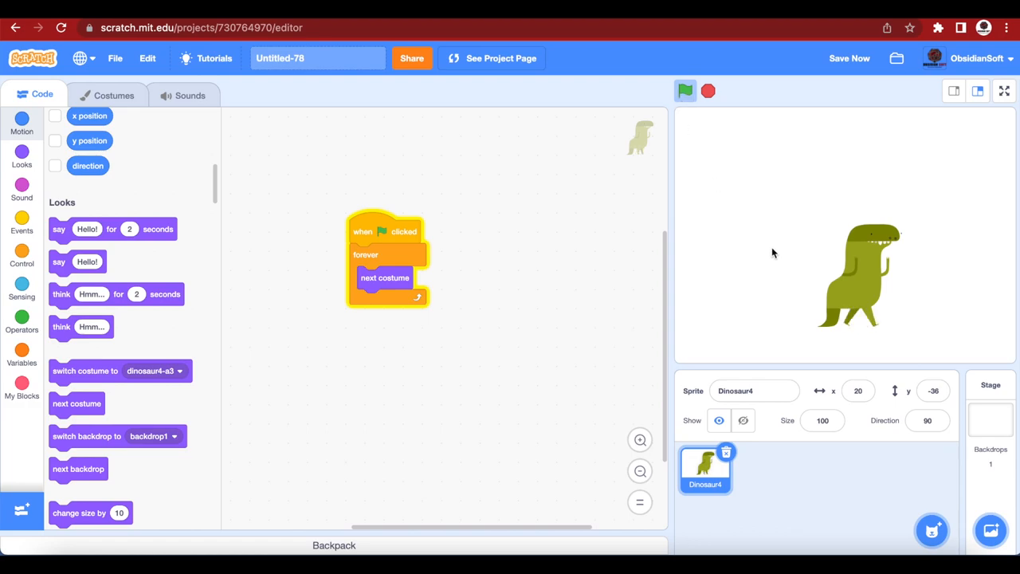
# Set the sprite's size to 50 and rename it Dino.
pyautogui.click(823, 421)
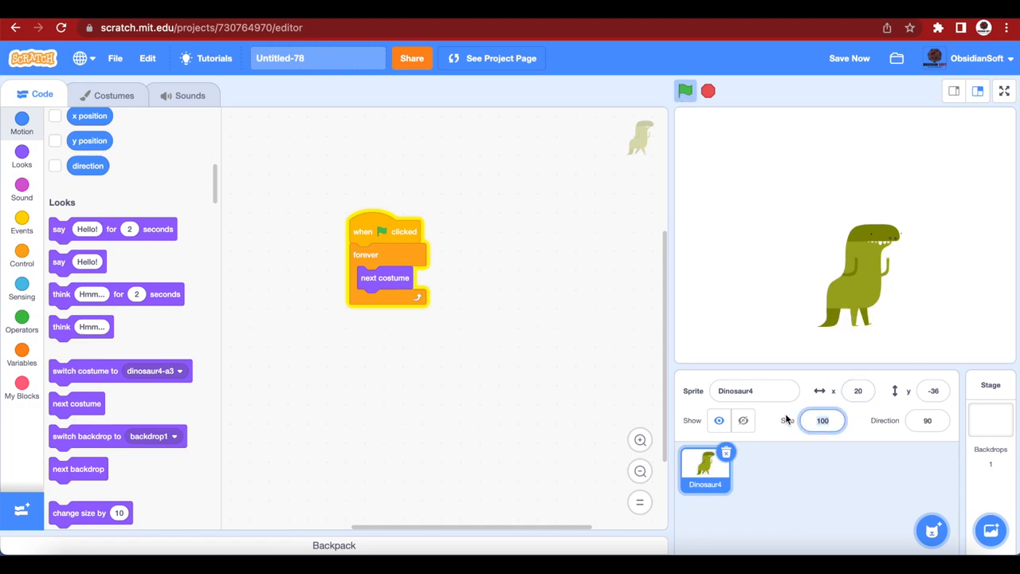
pyautogui.write('50')
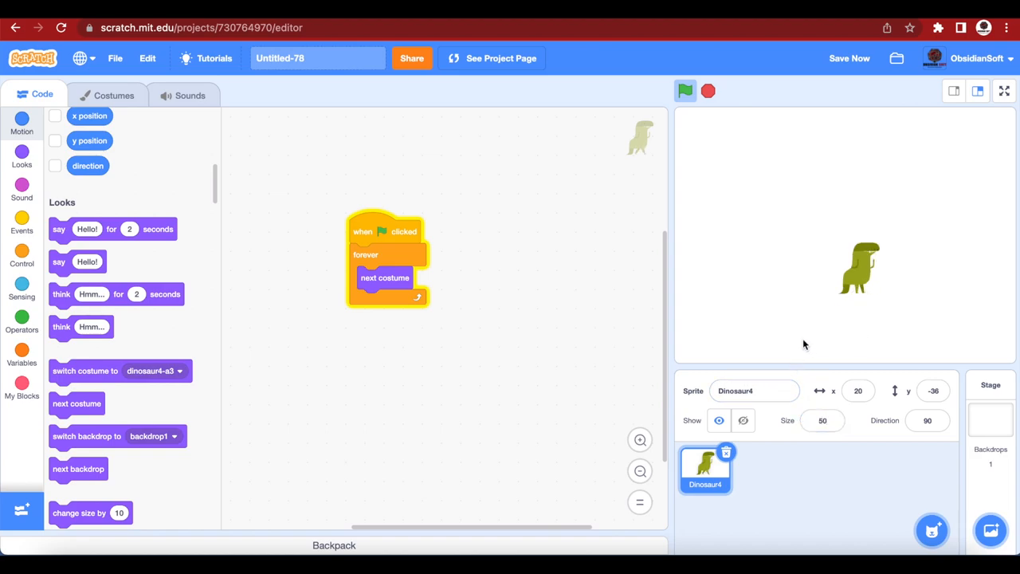
pyautogui.click(752, 390)
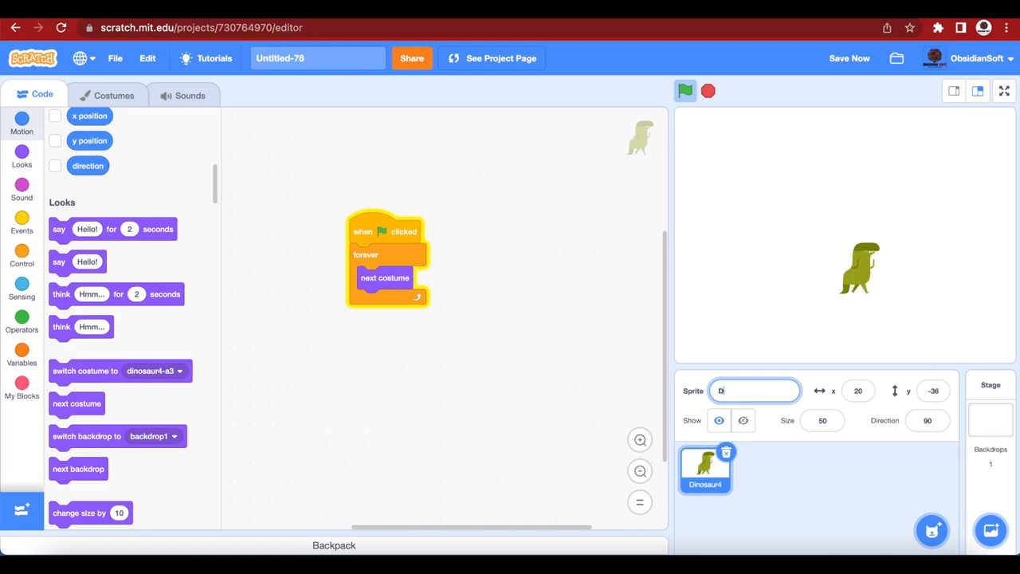
pyautogui.write('ino')
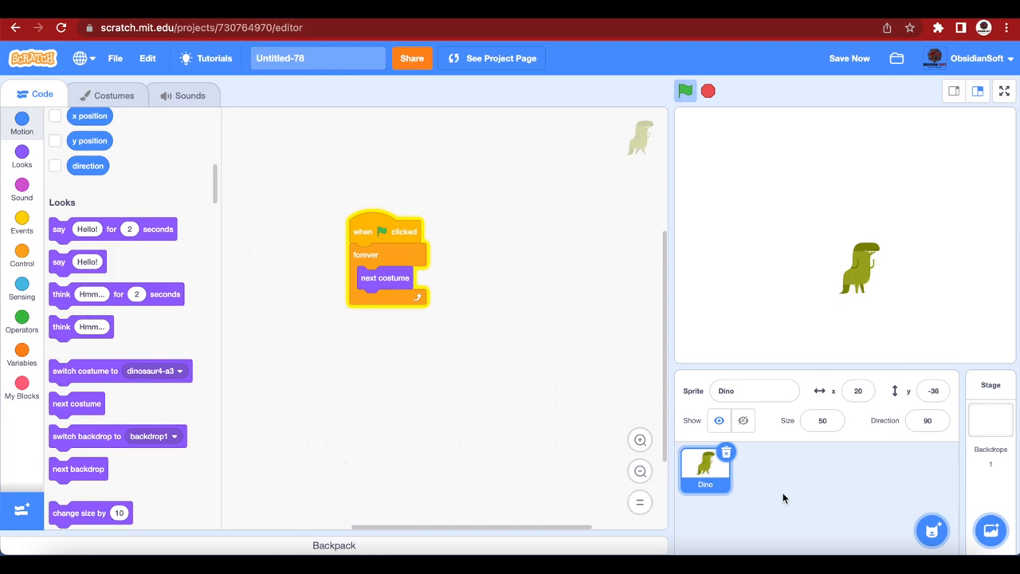
# Nest an 'if key space pressed?' block inside the forever loop.
pyautogui.click(23, 255)
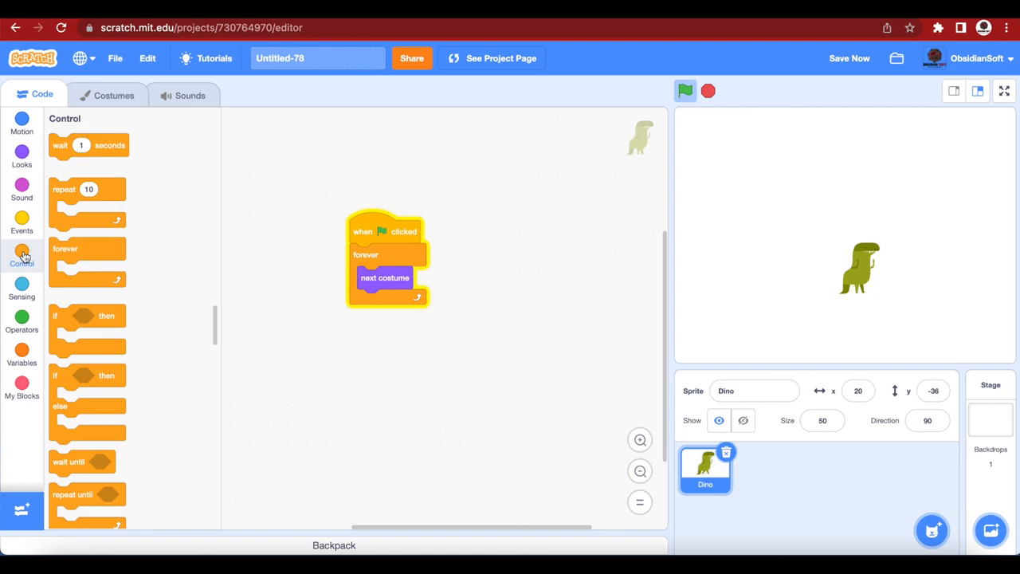
pyautogui.moveTo(87, 327); pyautogui.dragTo(358, 363)
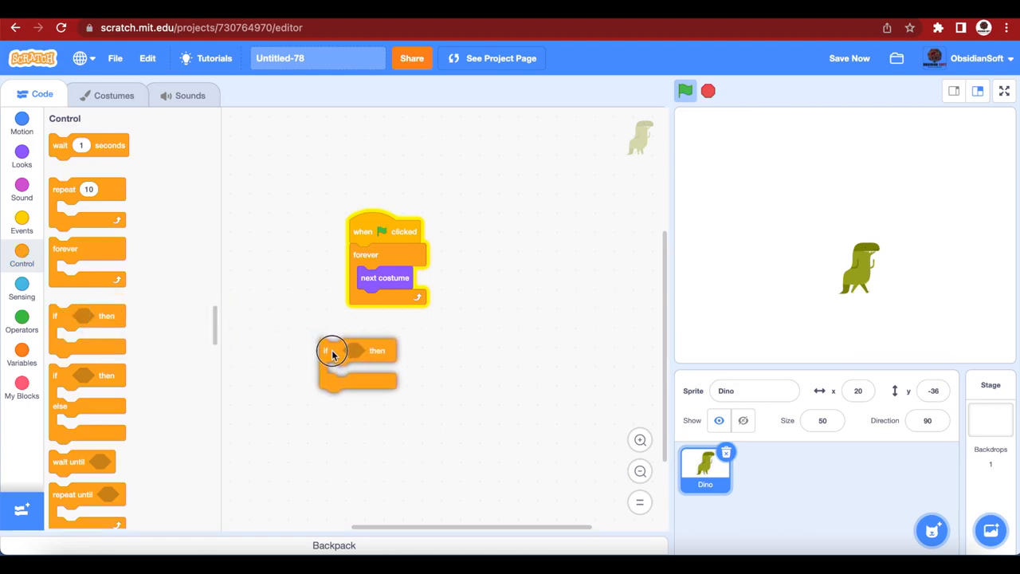
pyautogui.moveTo(331, 350); pyautogui.dragTo(370, 299)
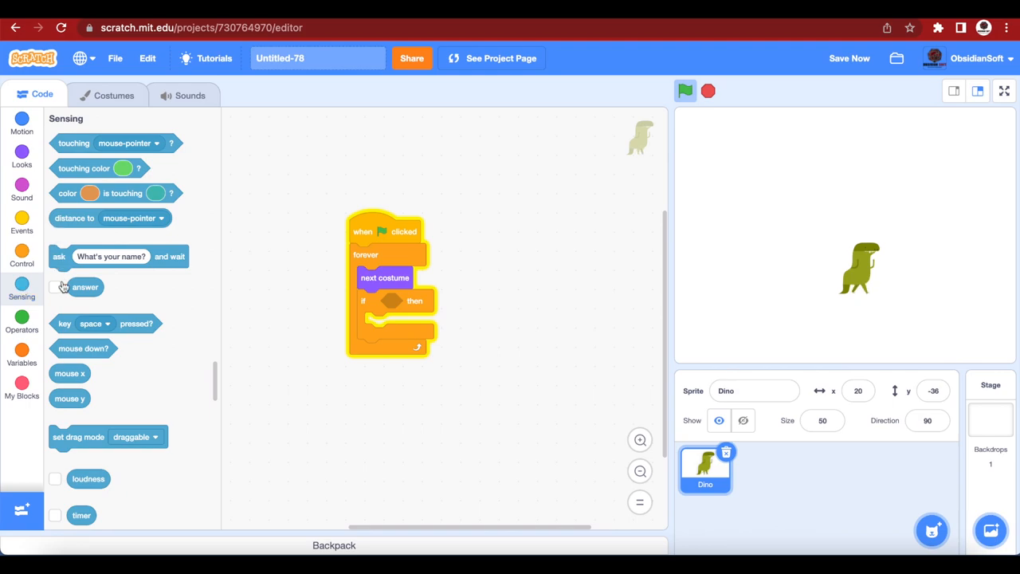
pyautogui.moveTo(104, 322); pyautogui.dragTo(407, 316)
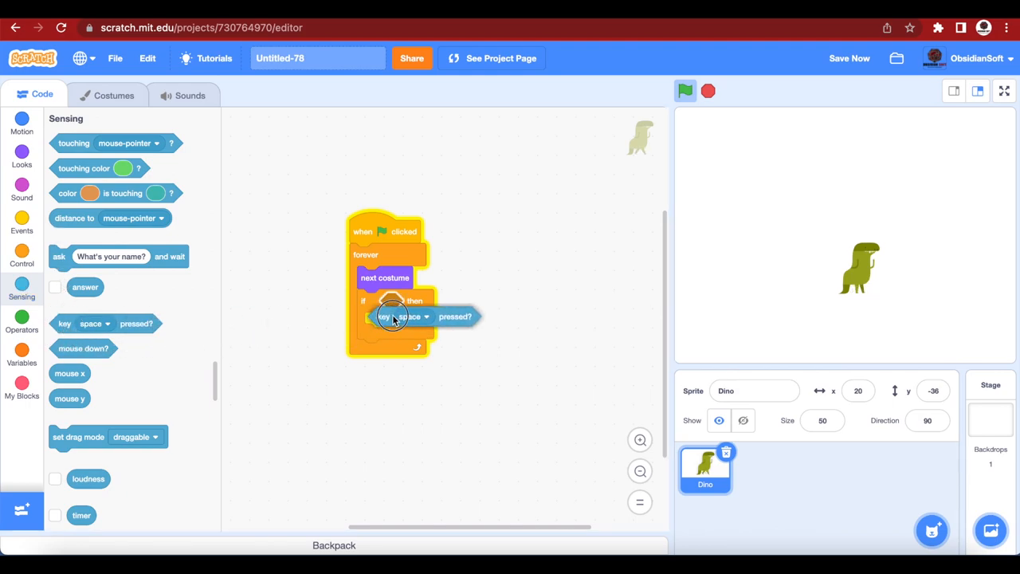
pyautogui.moveTo(402, 315); pyautogui.dragTo(430, 299)
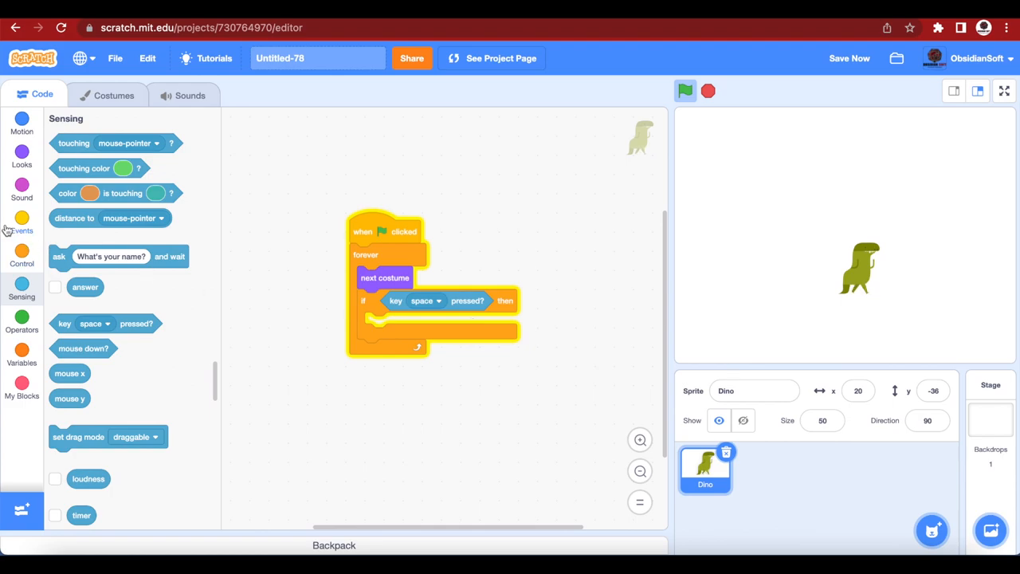
# Fill the if with change y by 60, wait 0.3 seconds, change y by -60.
pyautogui.click(23, 124)
pyautogui.write('60')
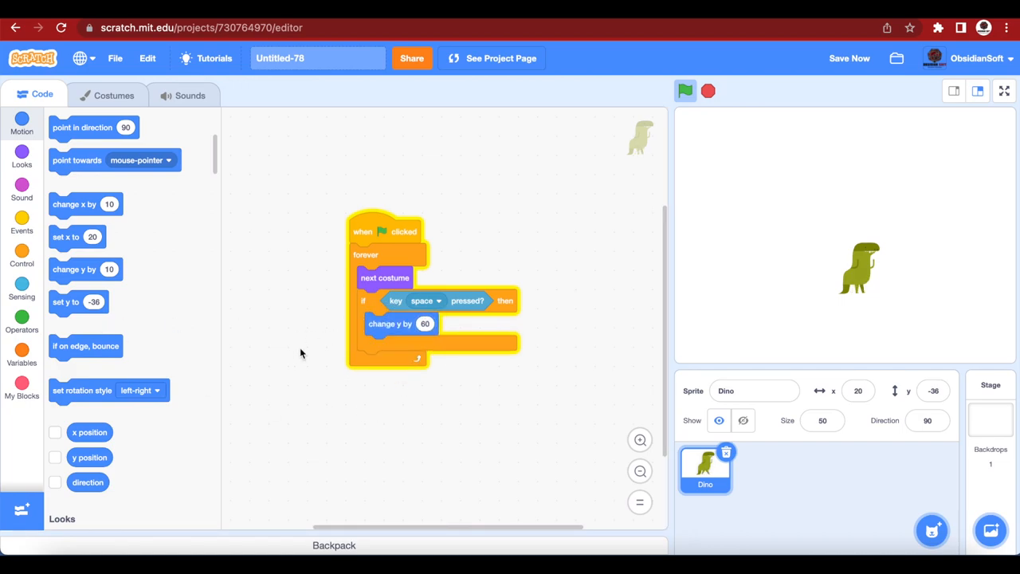
pyautogui.click(22, 255)
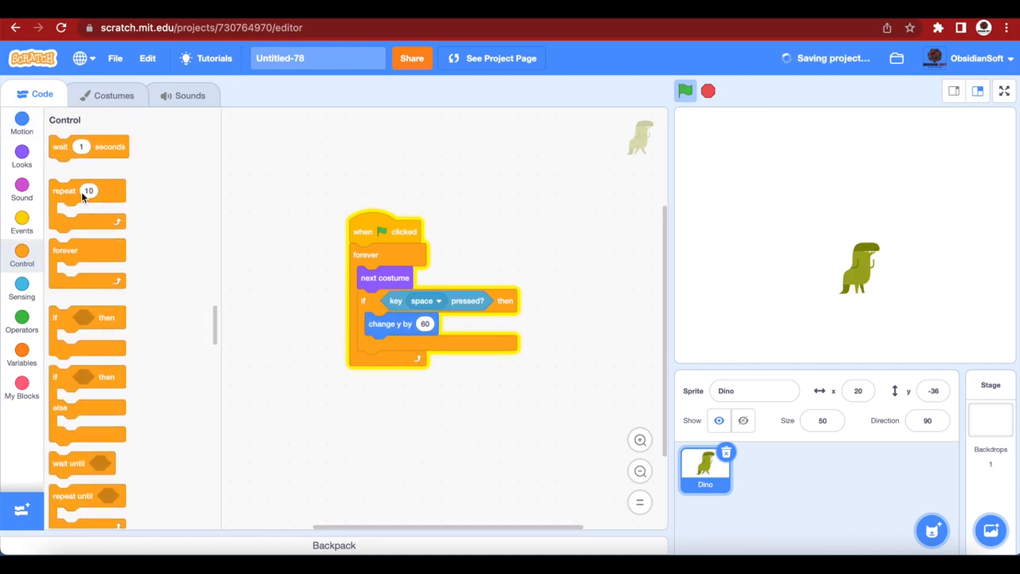
pyautogui.moveTo(88, 145); pyautogui.dragTo(399, 346)
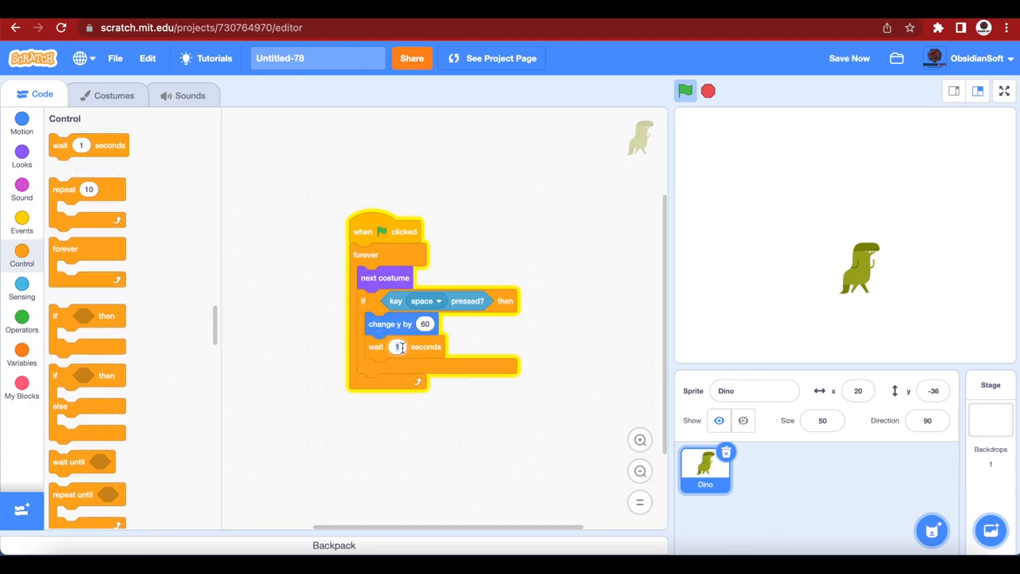
pyautogui.write('0.3')
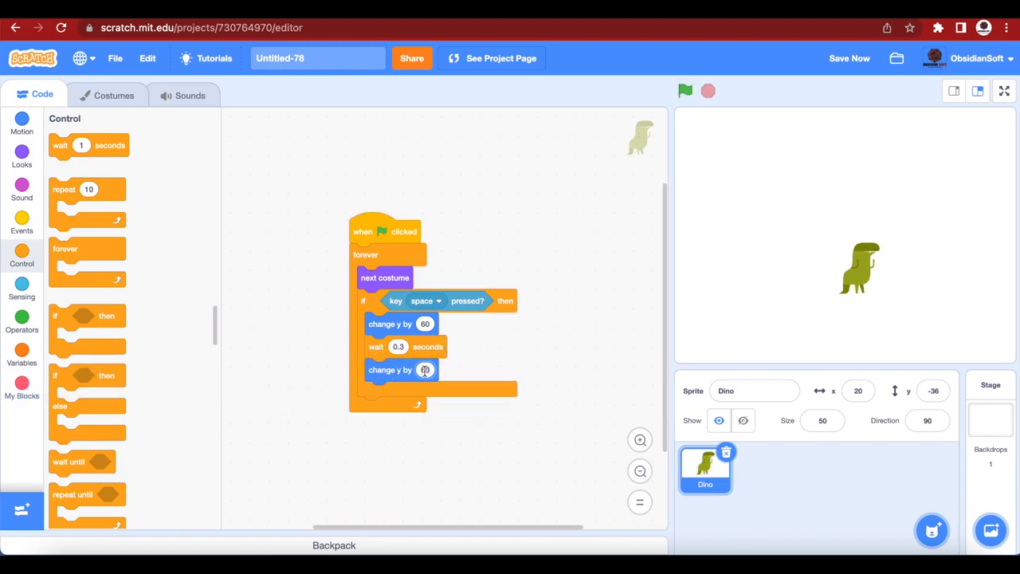
pyautogui.write('-60')
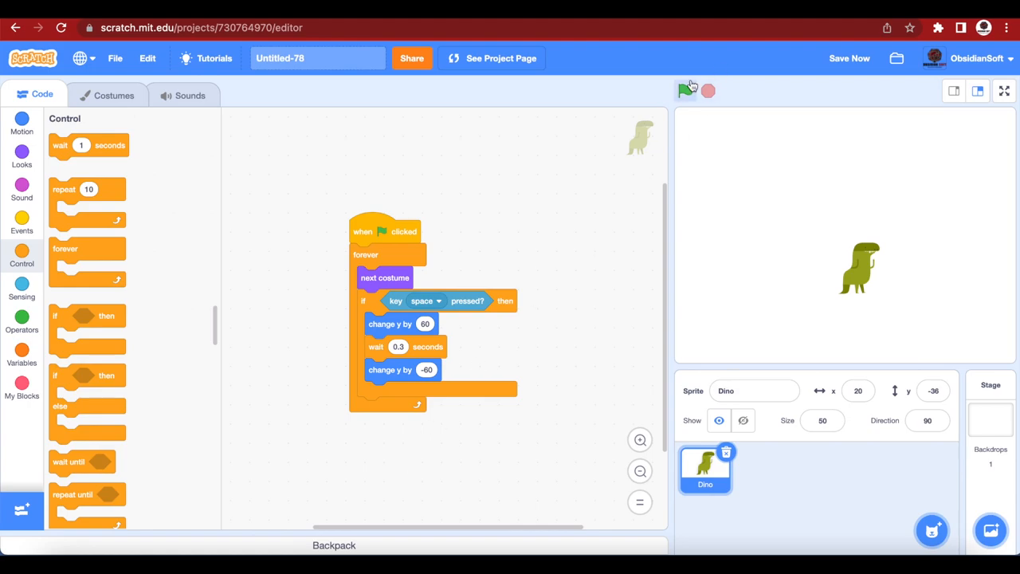
# Run the project and focus the stage to test the space-key jump.
pyautogui.click(685, 89)
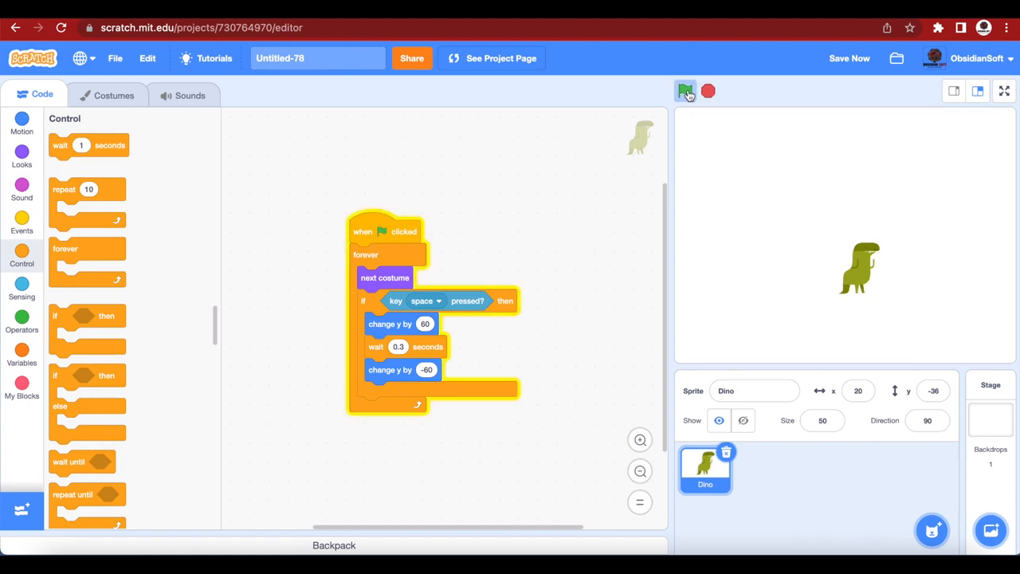
pyautogui.click(685, 89)
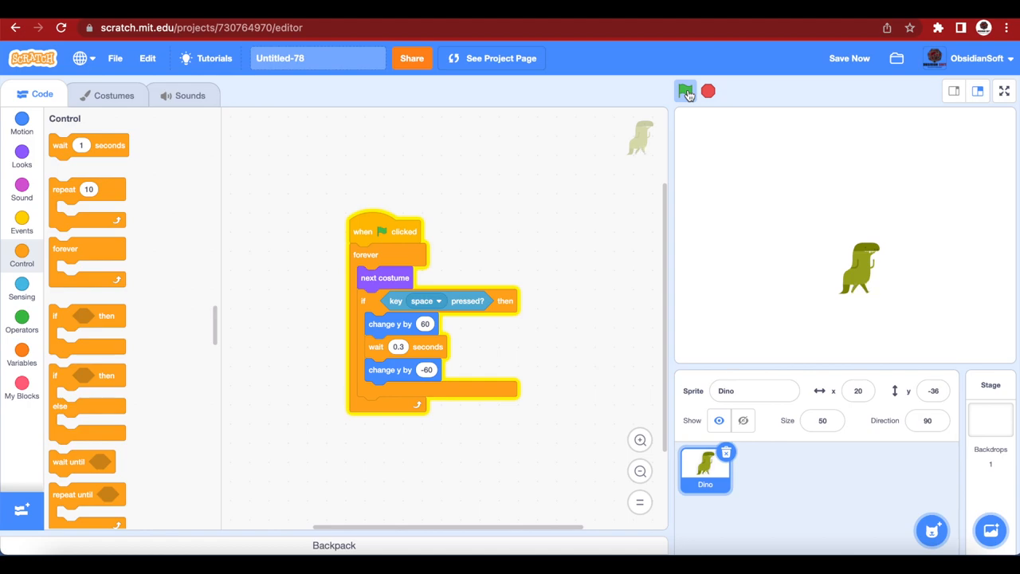
pyautogui.click(685, 91)
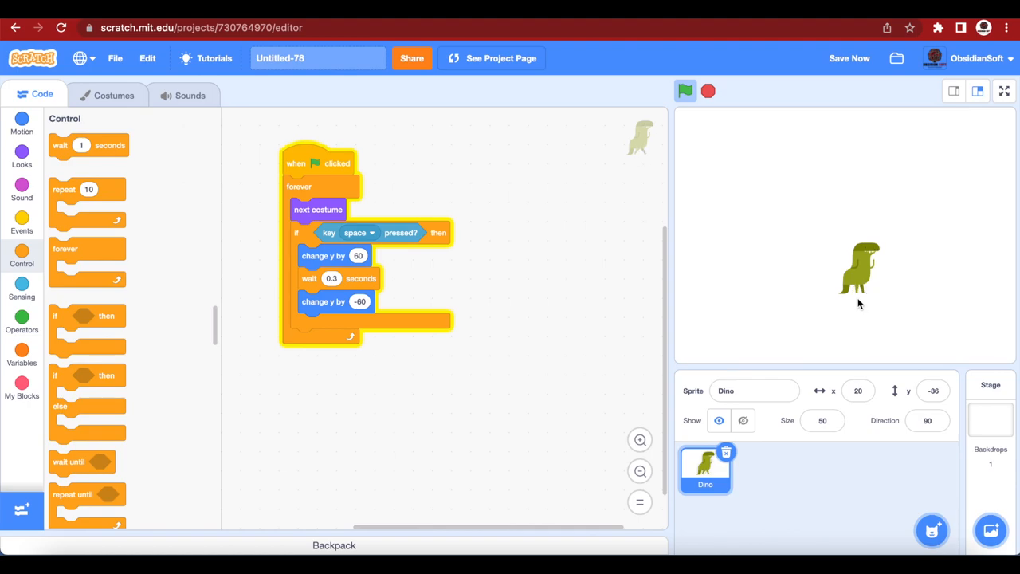
pyautogui.click(848, 58)
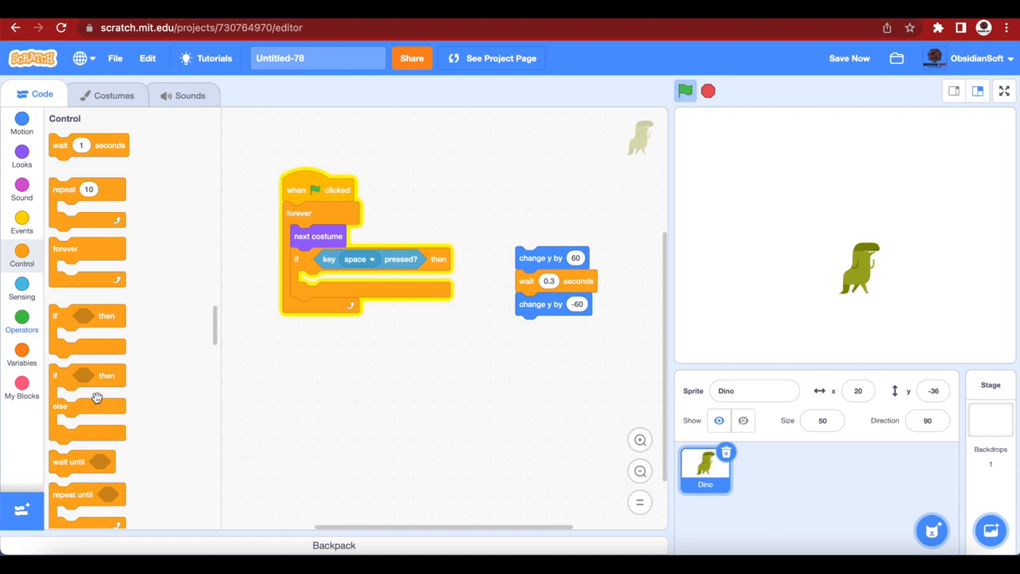
pyautogui.moveTo(35, 389)
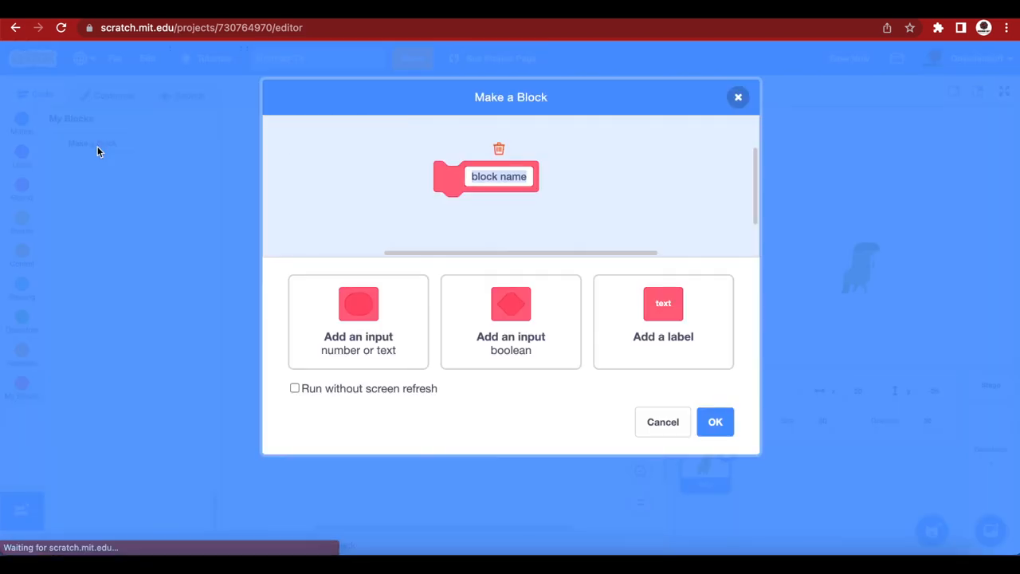
# Name the custom block 'Jump' and confirm the dialog.
pyautogui.write('Jum')
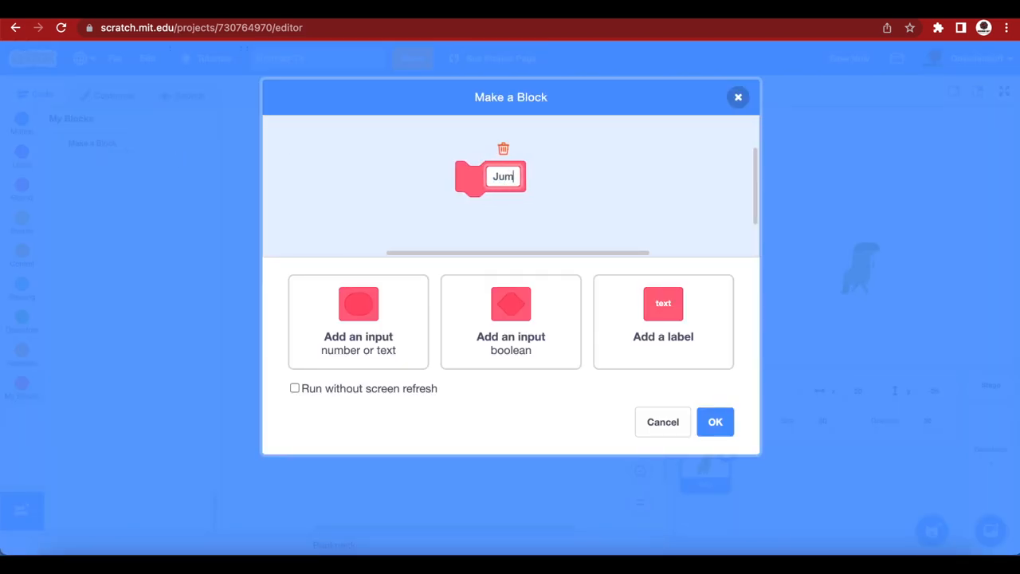
pyautogui.write('p')
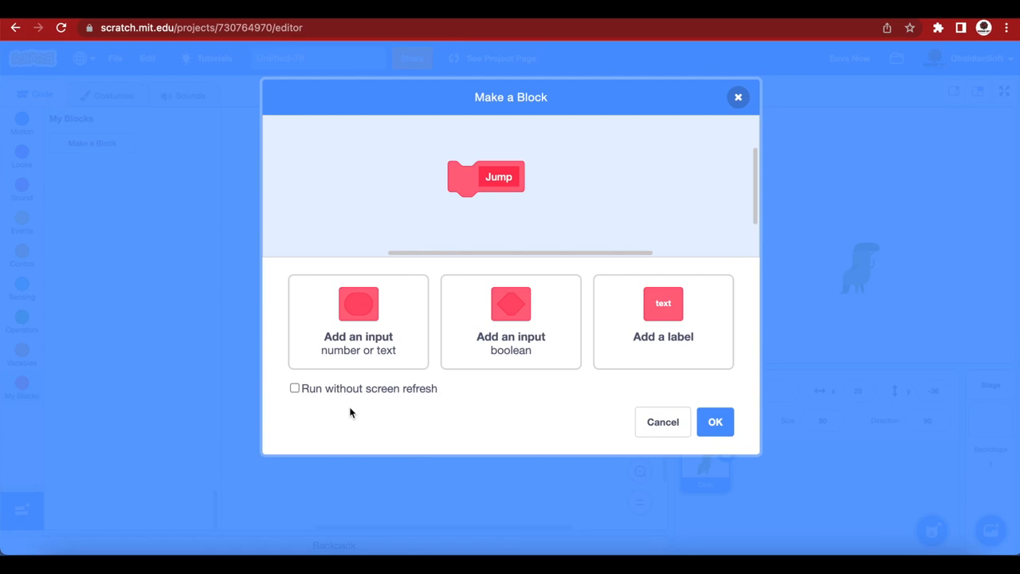
pyautogui.moveTo(705, 405)
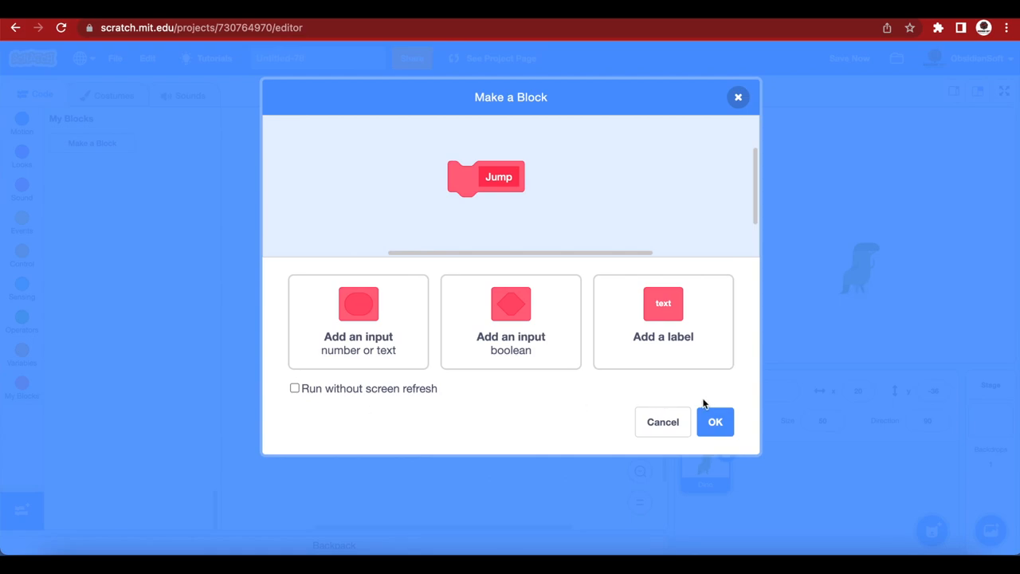
pyautogui.moveTo(714, 422)
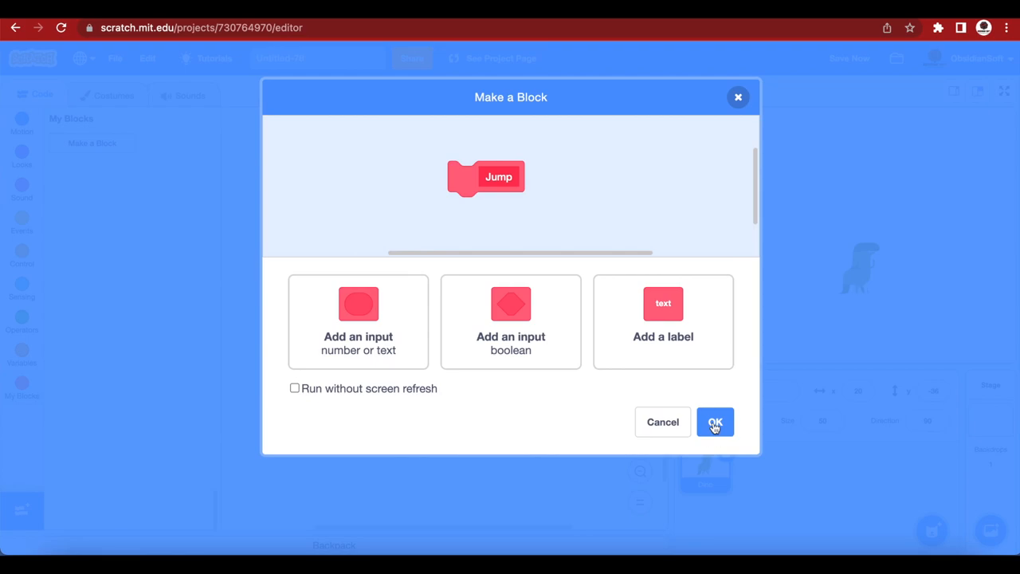
pyautogui.click(714, 421)
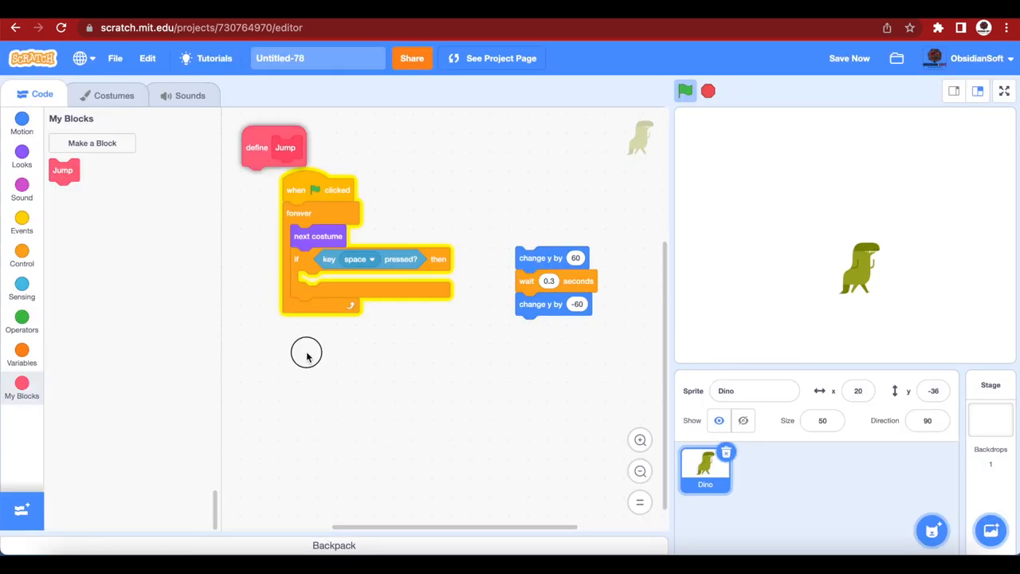
# Park the define Jump hat below the script and begin making a new variable.
pyautogui.moveTo(274, 147); pyautogui.dragTo(389, 399)
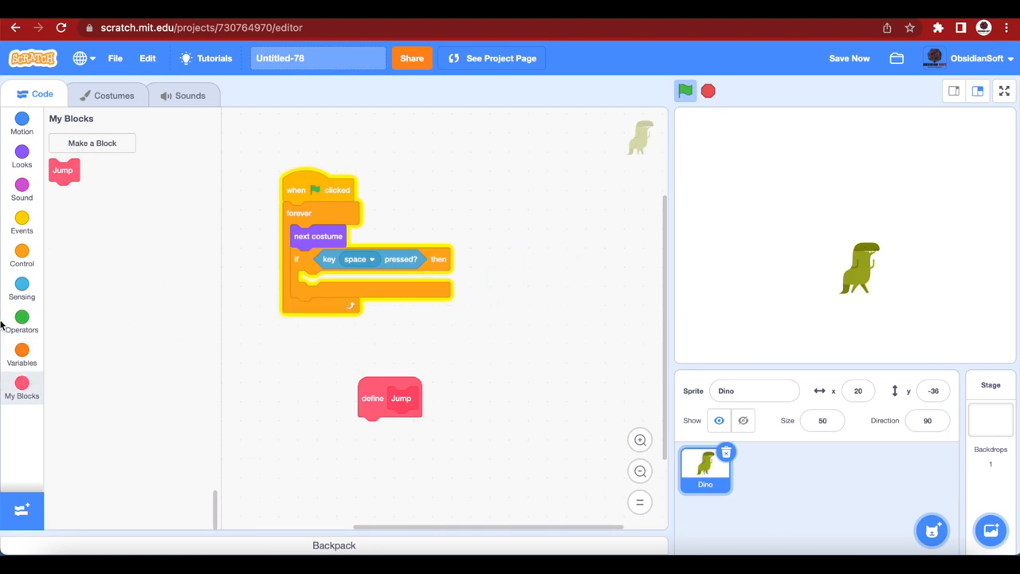
pyautogui.click(22, 351)
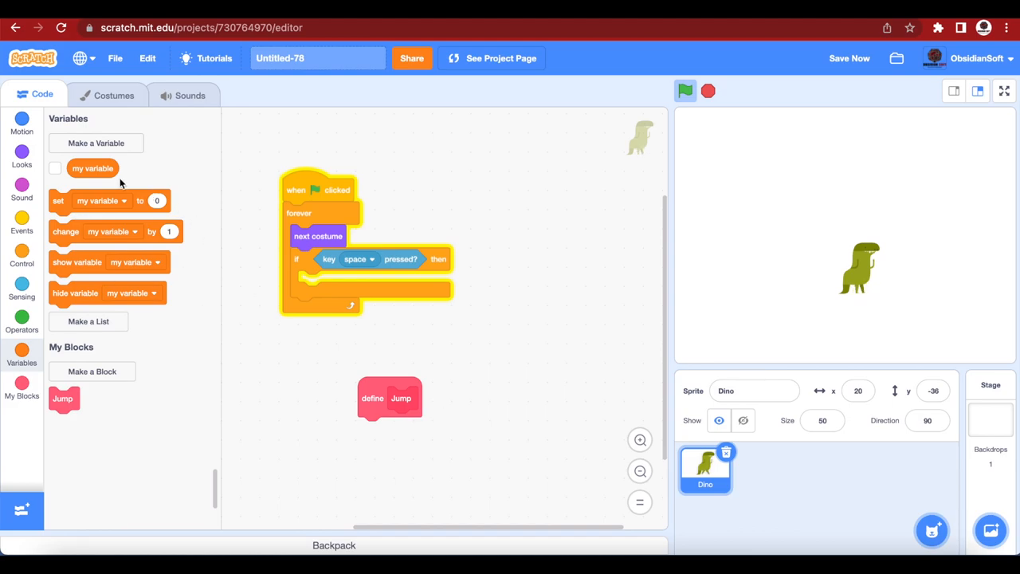
pyautogui.click(96, 144)
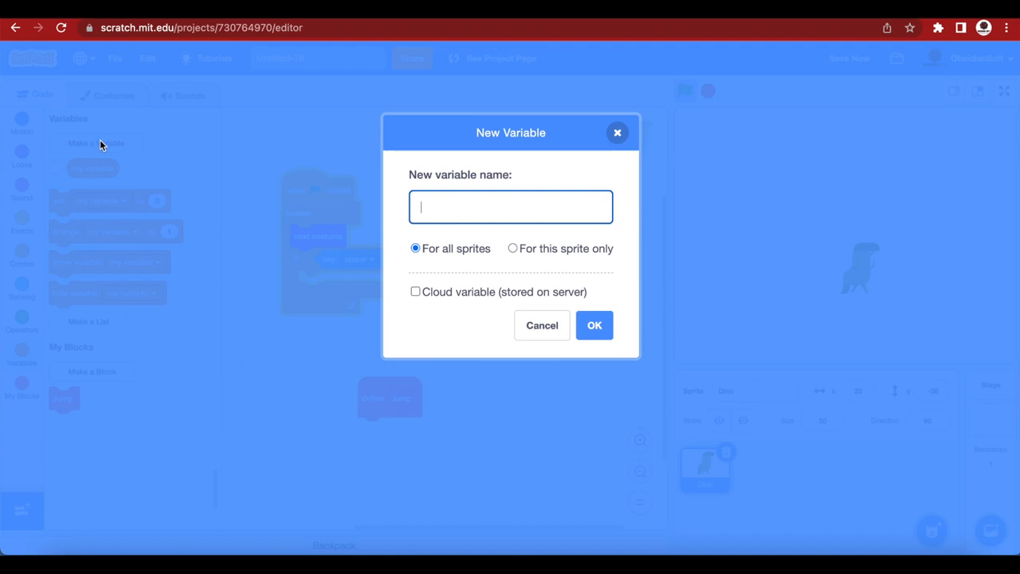
# Name the variable maxSpeed, scope it to this sprite only, and hide its stage readout.
pyautogui.write('m')
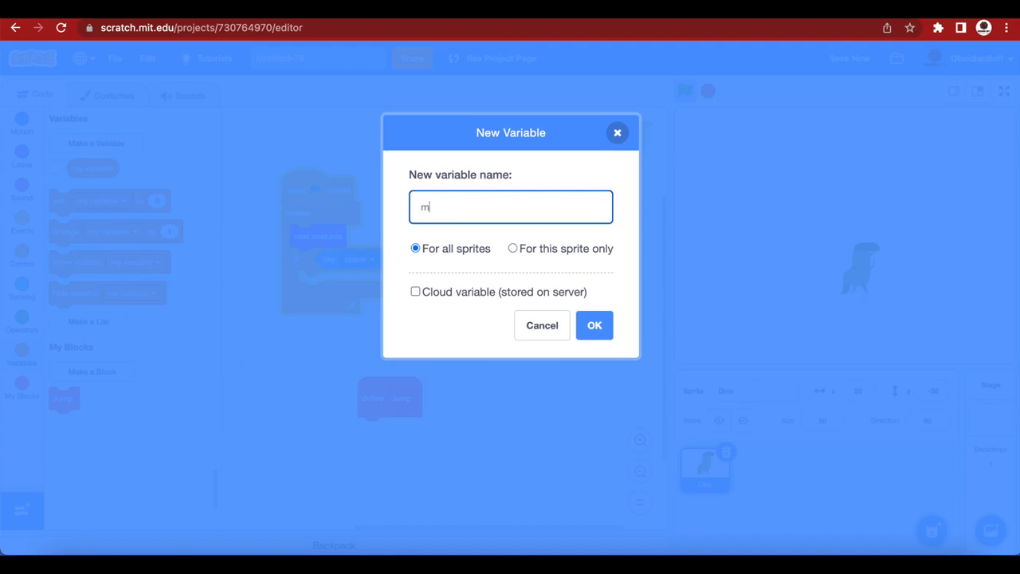
pyautogui.write('axSpe')
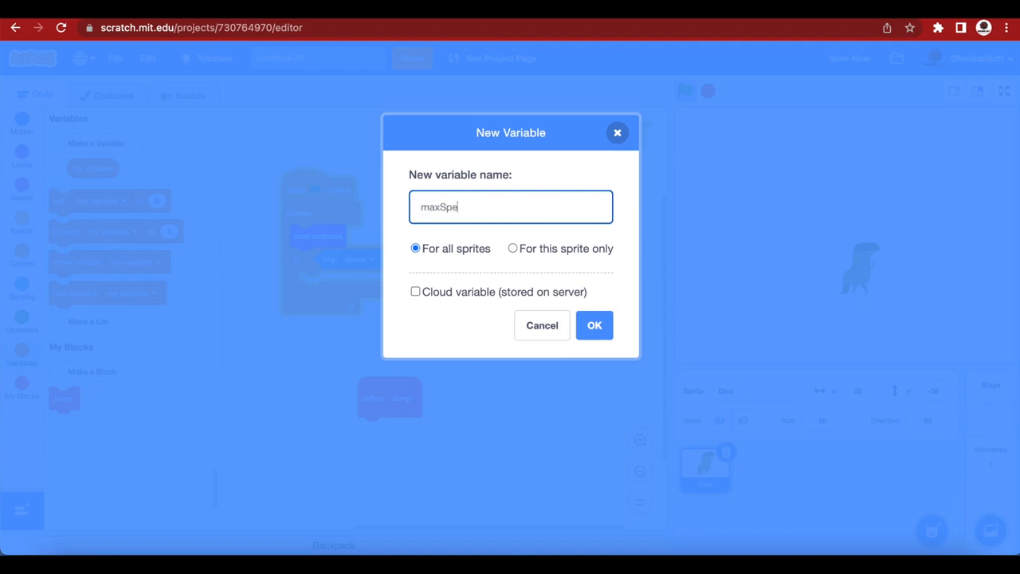
pyautogui.write('ed')
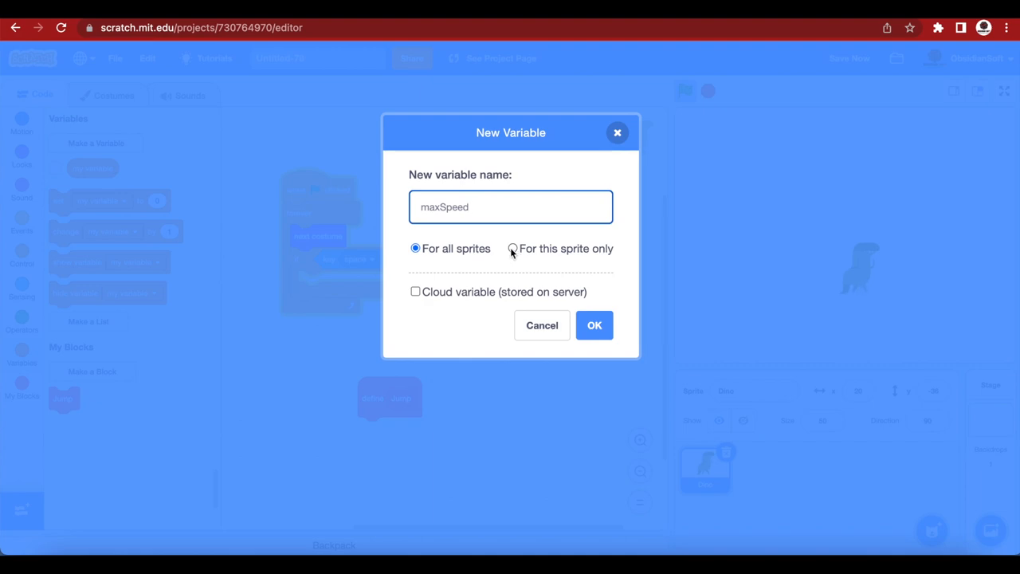
pyautogui.click(510, 207)
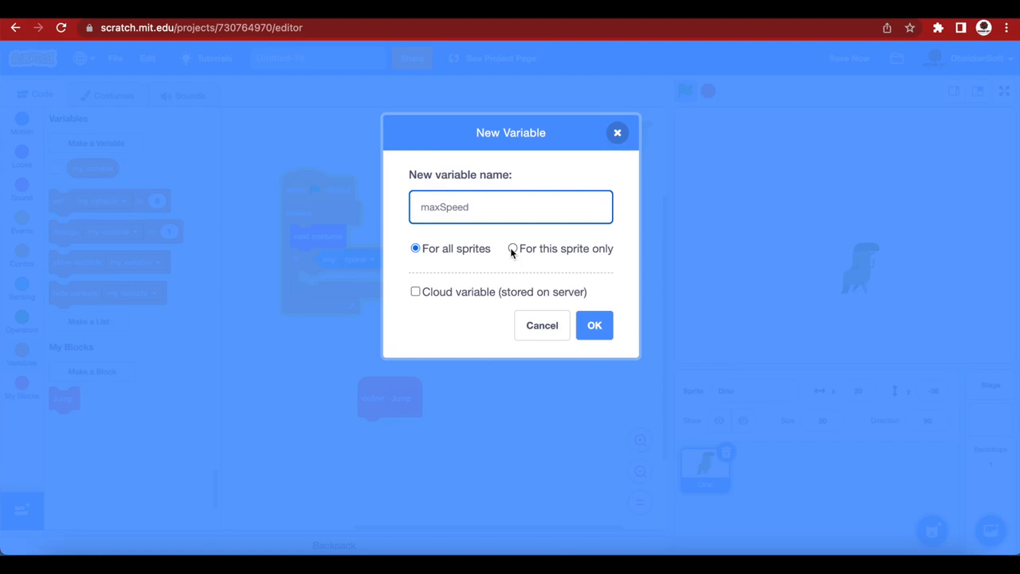
pyautogui.click(513, 249)
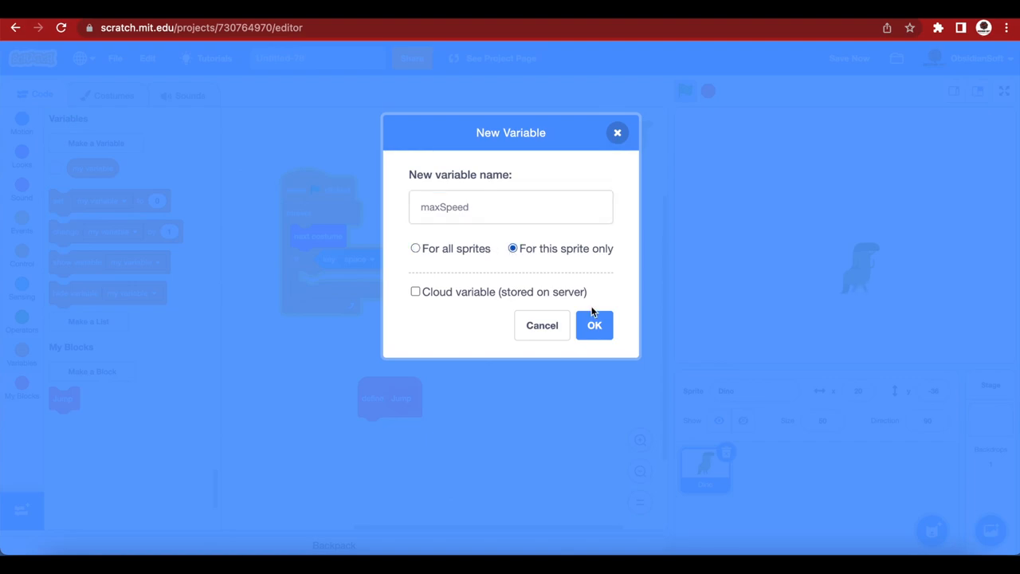
pyautogui.click(592, 325)
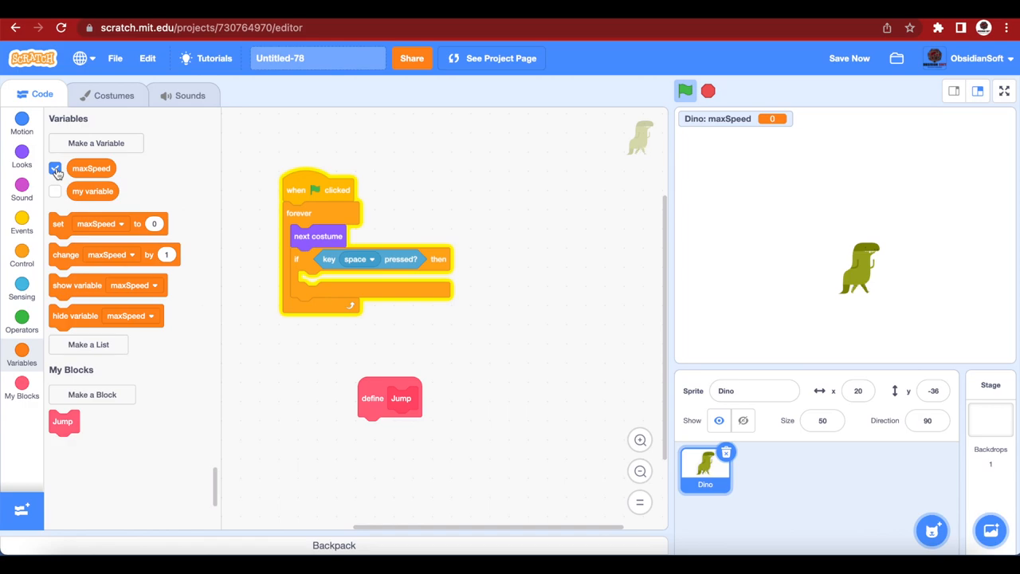
pyautogui.click(54, 169)
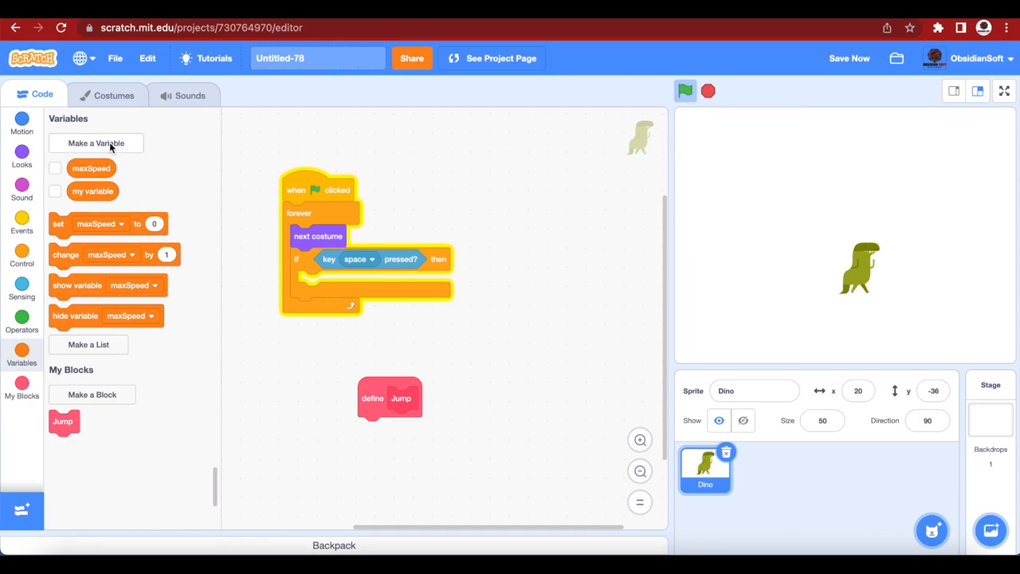
# Create a sprite-only speed variable and hide its stage readout.
pyautogui.click(96, 143)
pyautogui.write('speed')
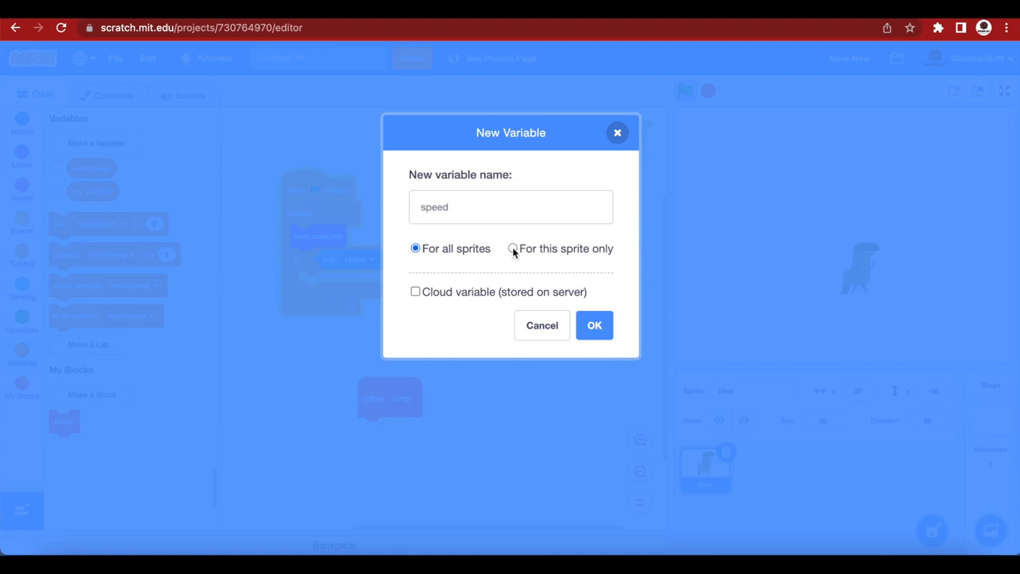
pyautogui.click(513, 249)
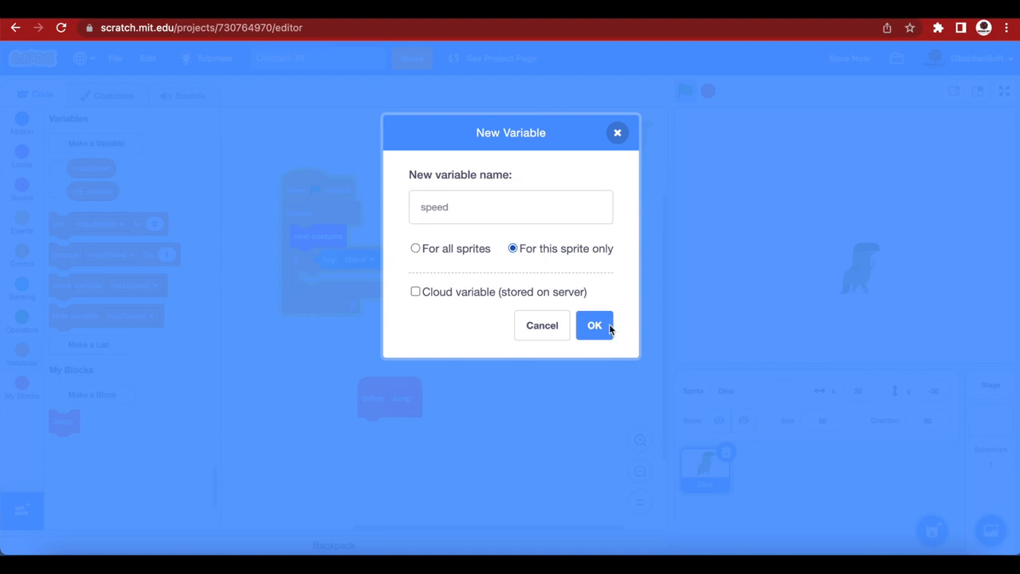
pyautogui.click(594, 325)
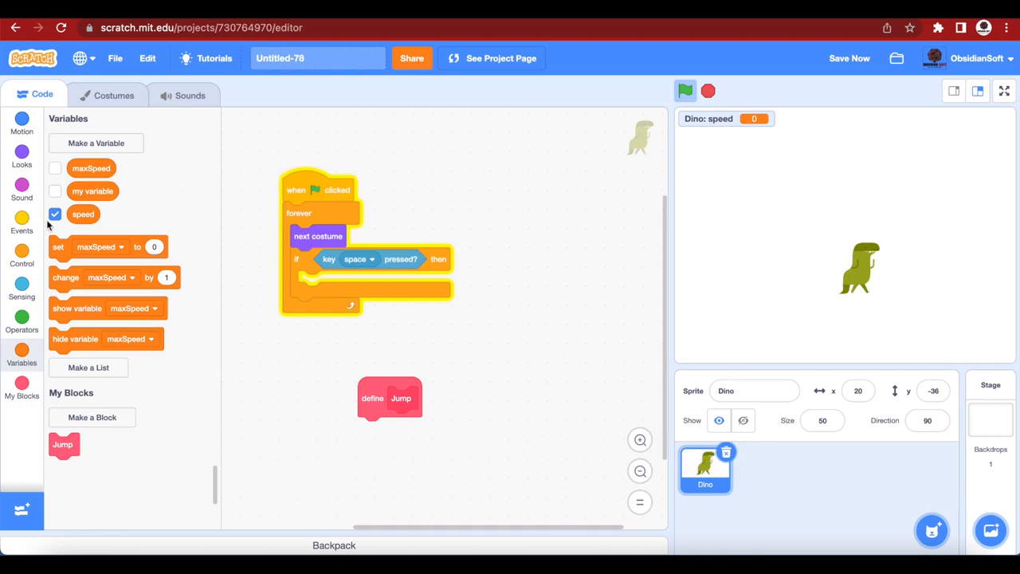
pyautogui.click(54, 213)
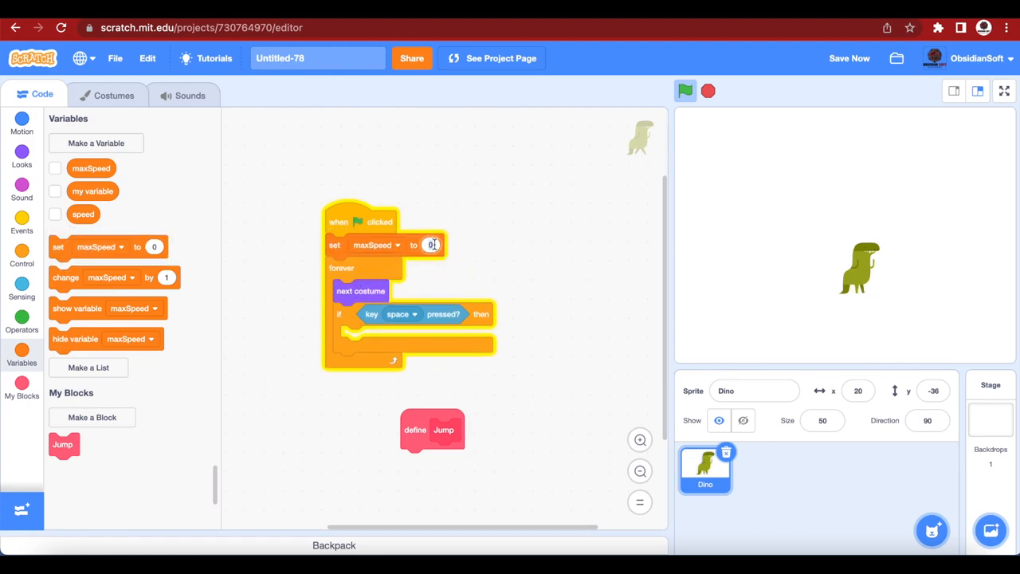
# Set maxSpeed to 15 at the top of the green-flag script.
pyautogui.write('15')
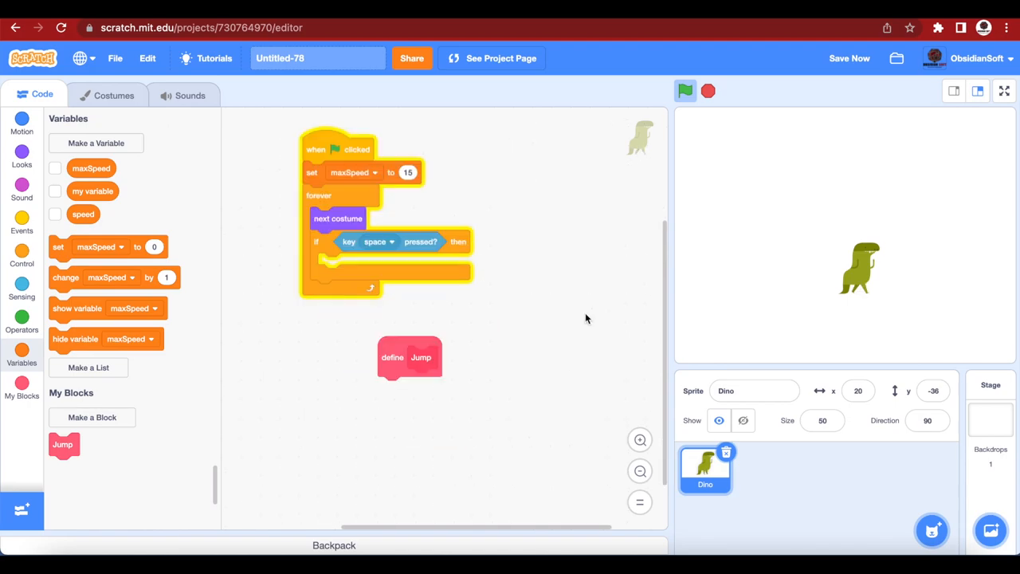
pyautogui.scroll(-3)
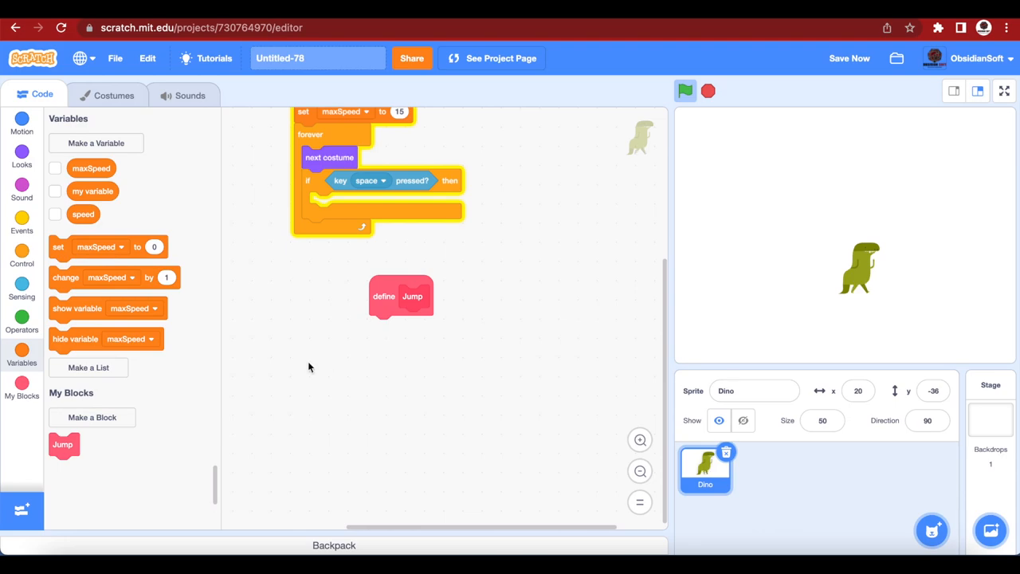
pyautogui.moveTo(402, 360)
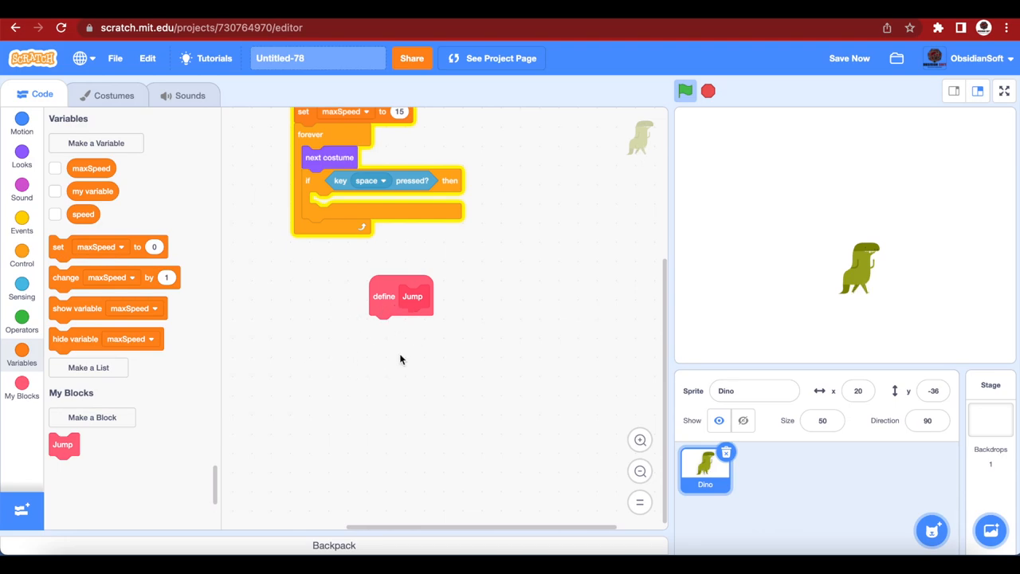
pyautogui.moveTo(331, 349)
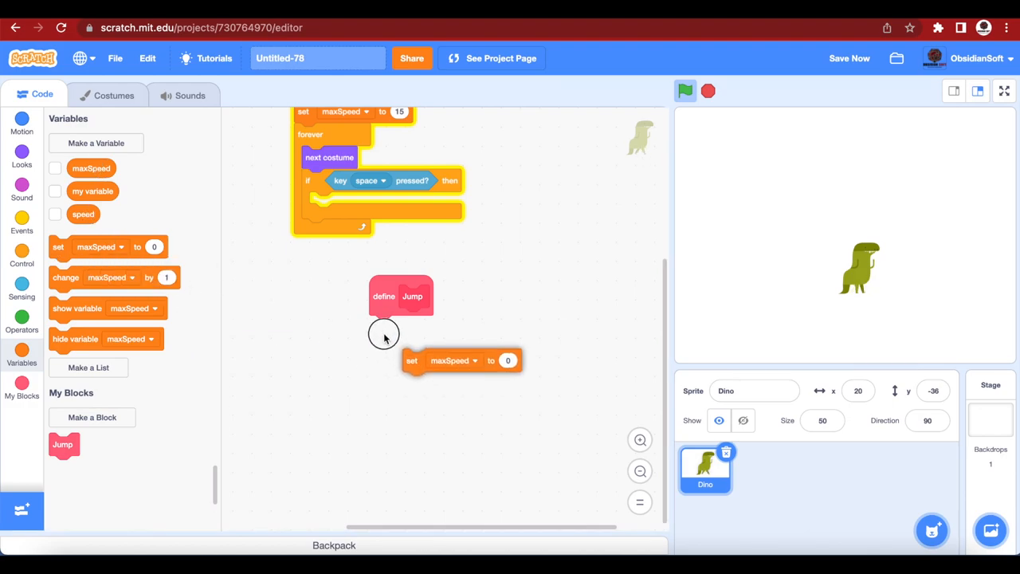
# Make the set block under define Jump target the speed variable.
pyautogui.click(420, 327)
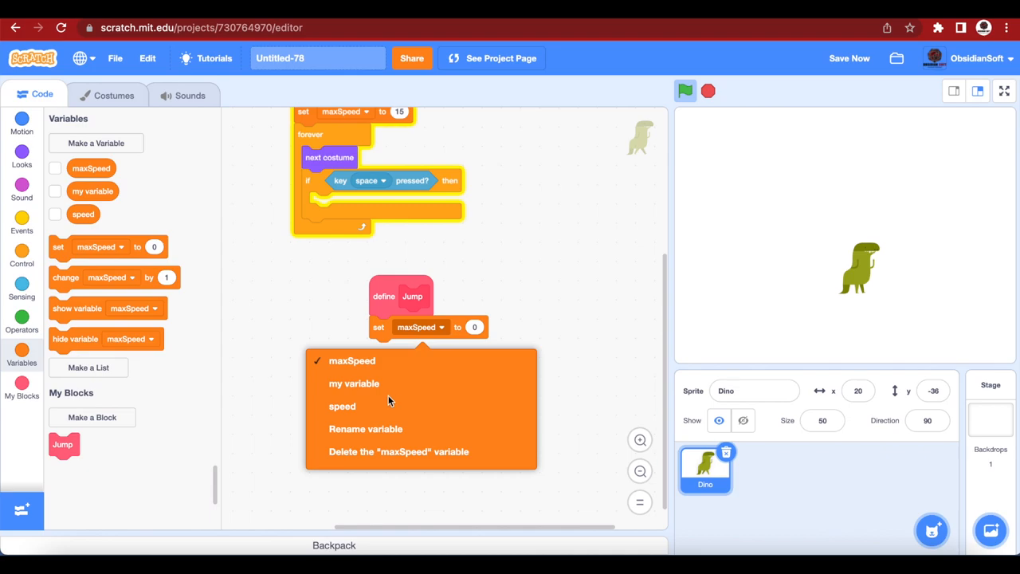
pyautogui.click(341, 406)
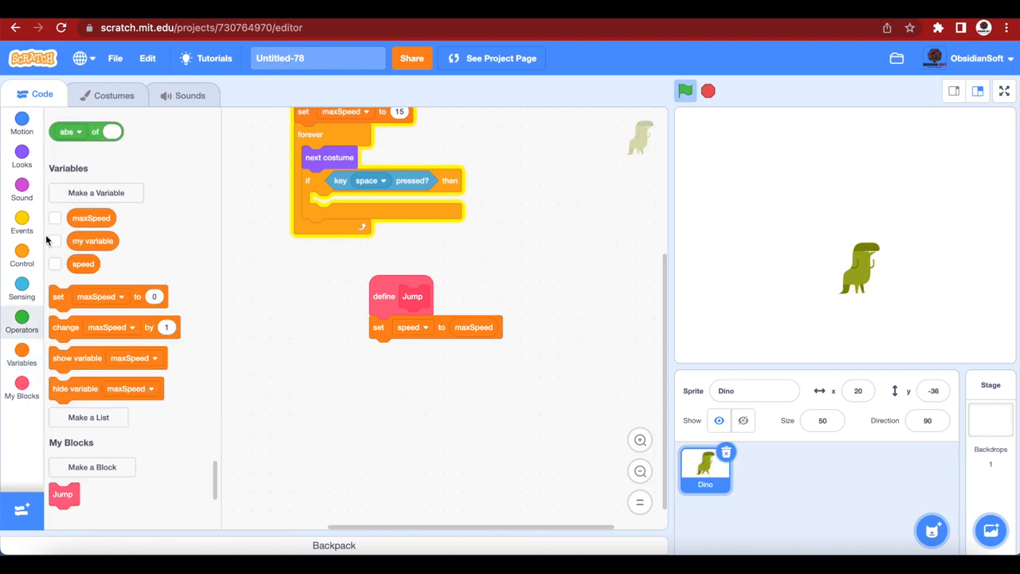
pyautogui.click(22, 321)
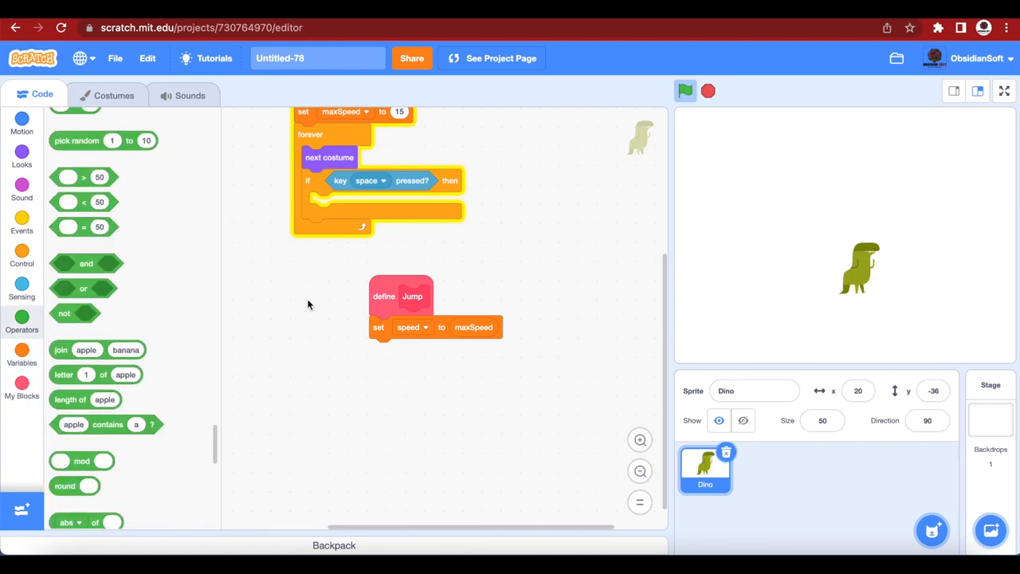
# Add a repeat-until loop under set speed in the Jump definition.
pyautogui.click(22, 255)
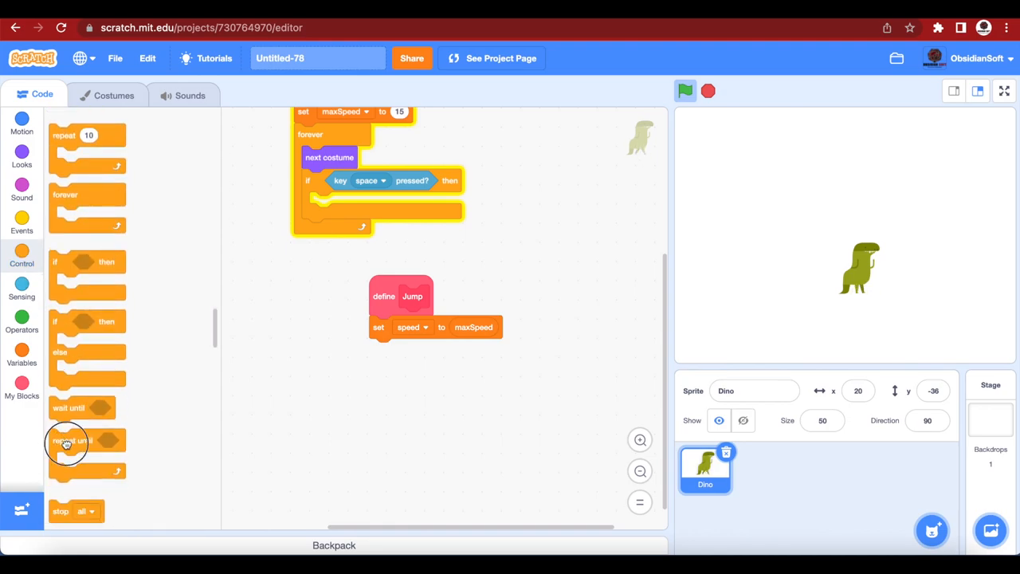
pyautogui.moveTo(67, 442); pyautogui.dragTo(391, 357)
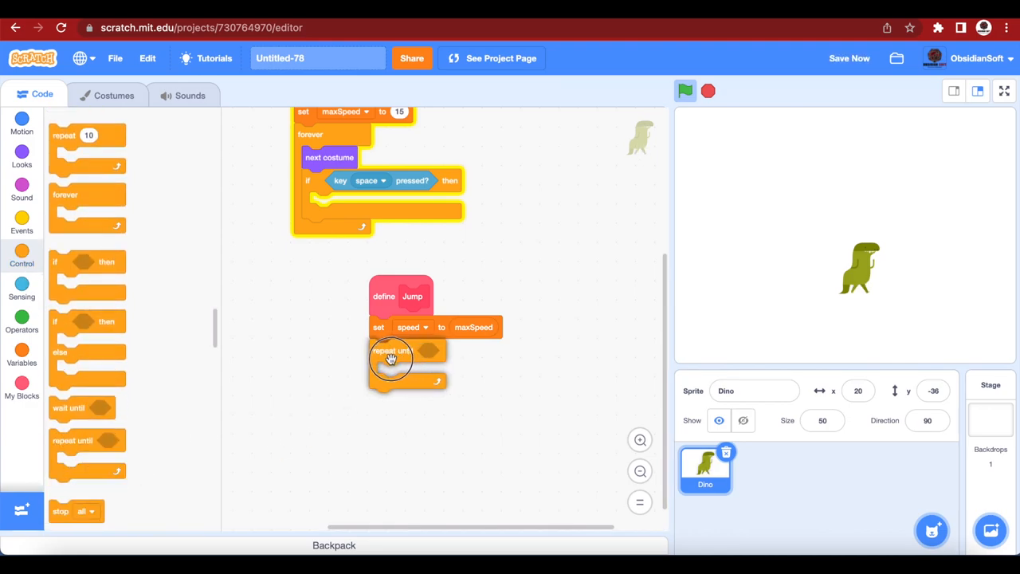
pyautogui.moveTo(382, 357)
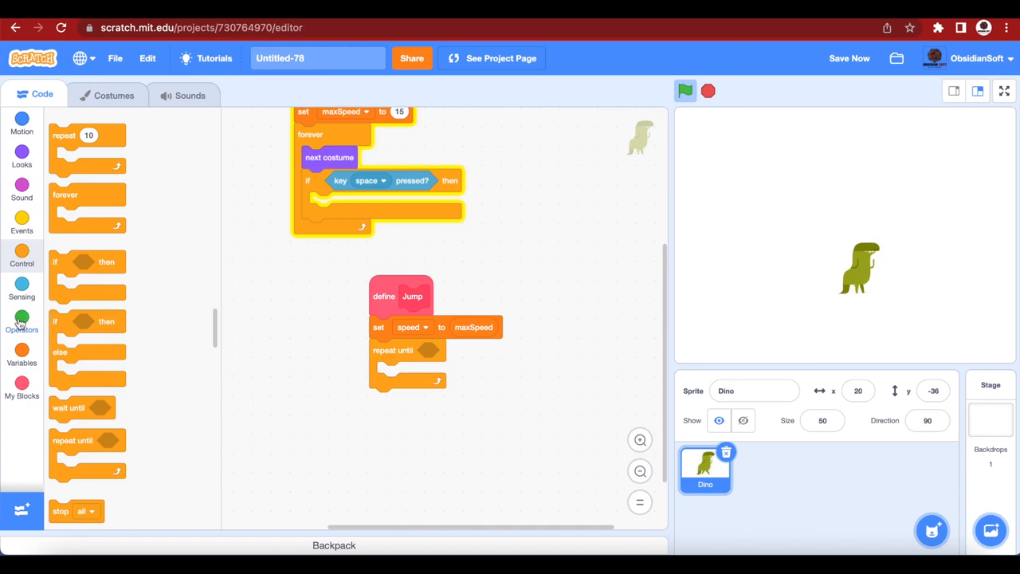
pyautogui.click(23, 317)
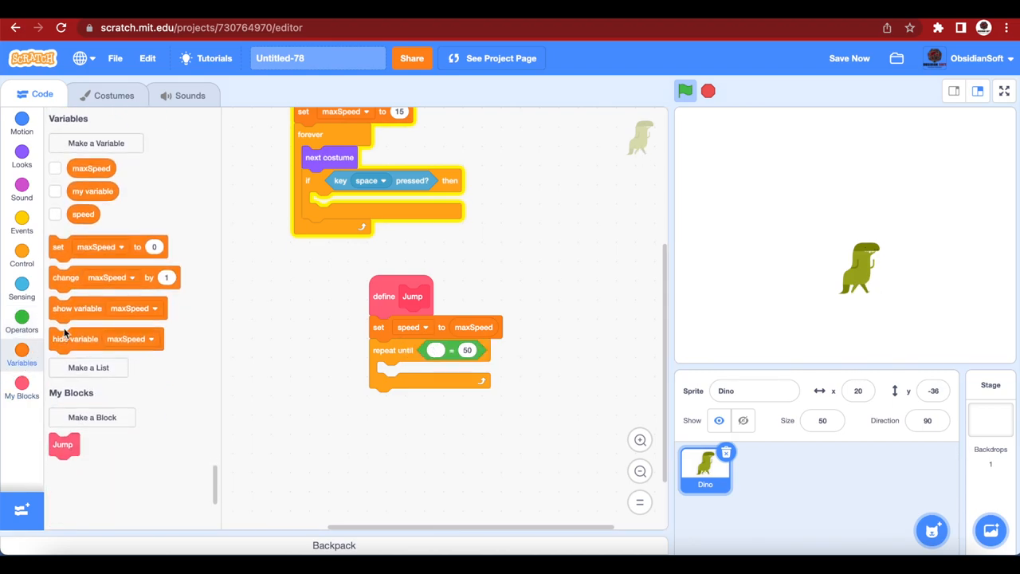
pyautogui.moveTo(269, 263)
pyautogui.write('0')
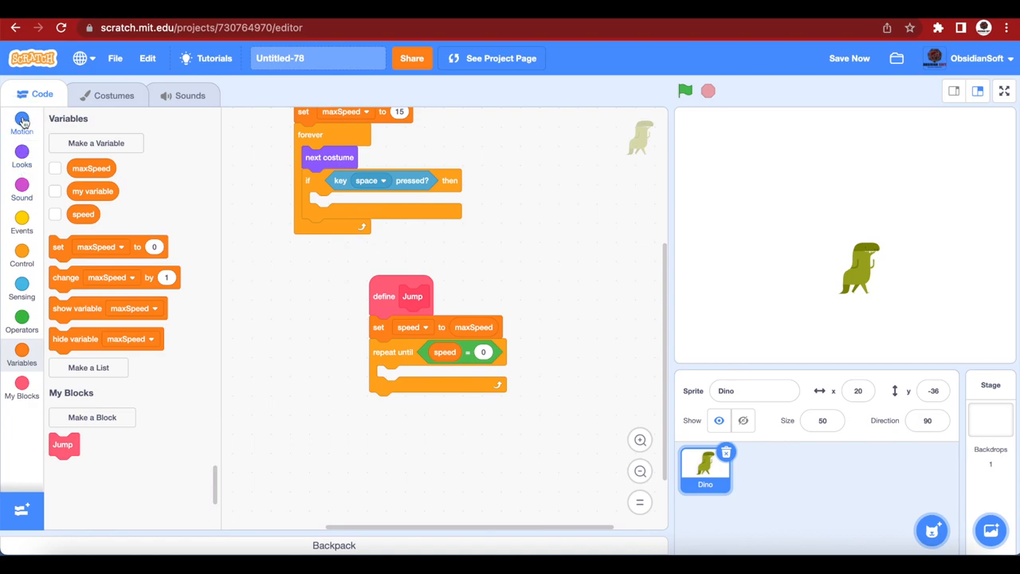
# Inside the loop, change y by speed and change speed by -1 each pass.
pyautogui.click(22, 124)
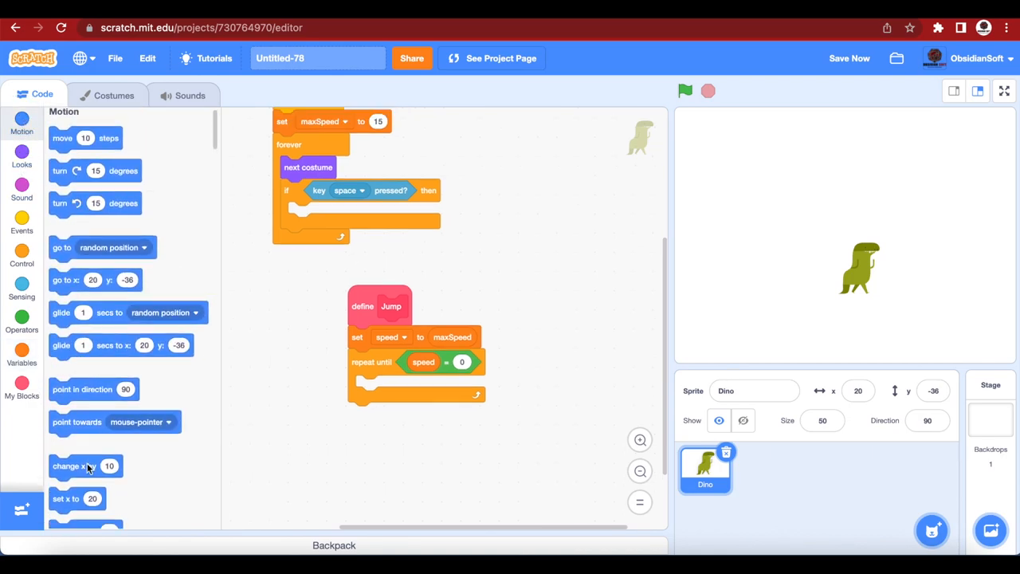
pyautogui.scroll(-3)
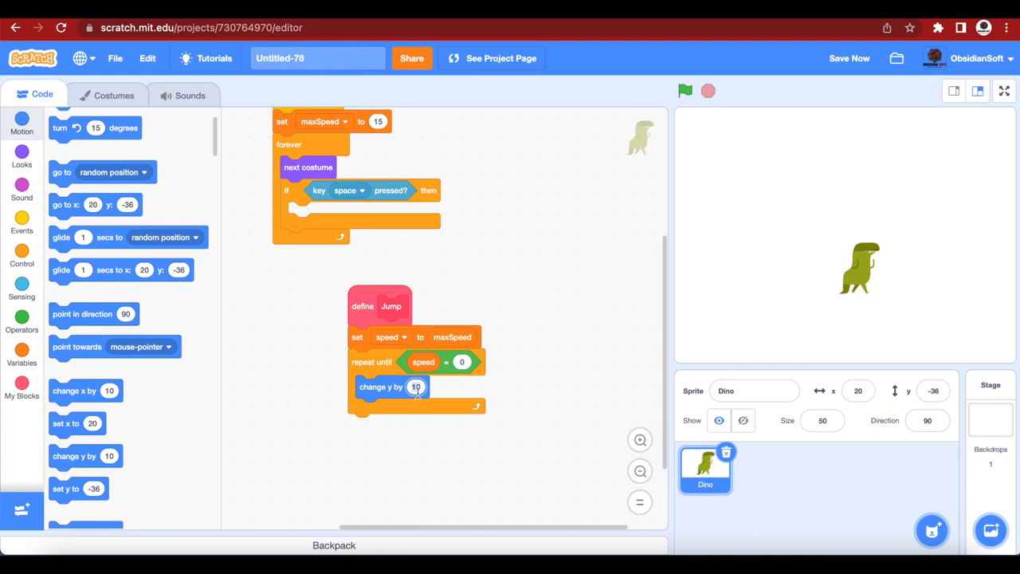
pyautogui.moveTo(452, 342)
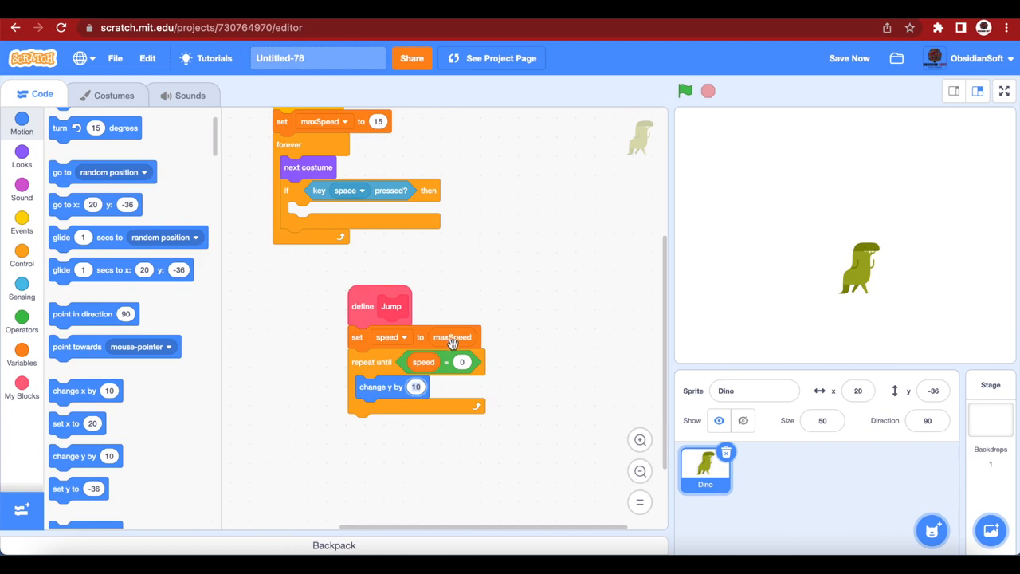
pyautogui.moveTo(456, 338)
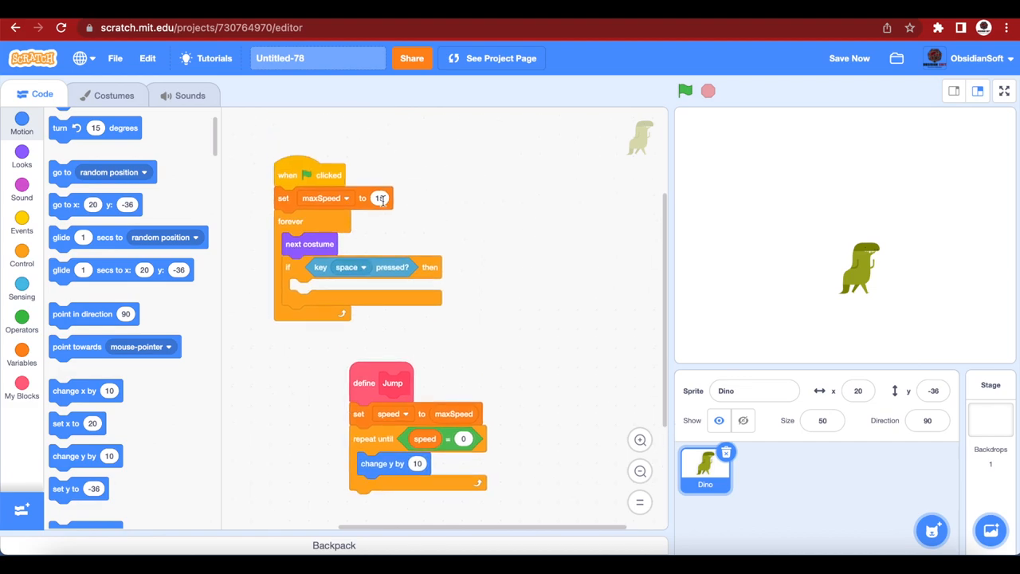
pyautogui.scroll(-3)
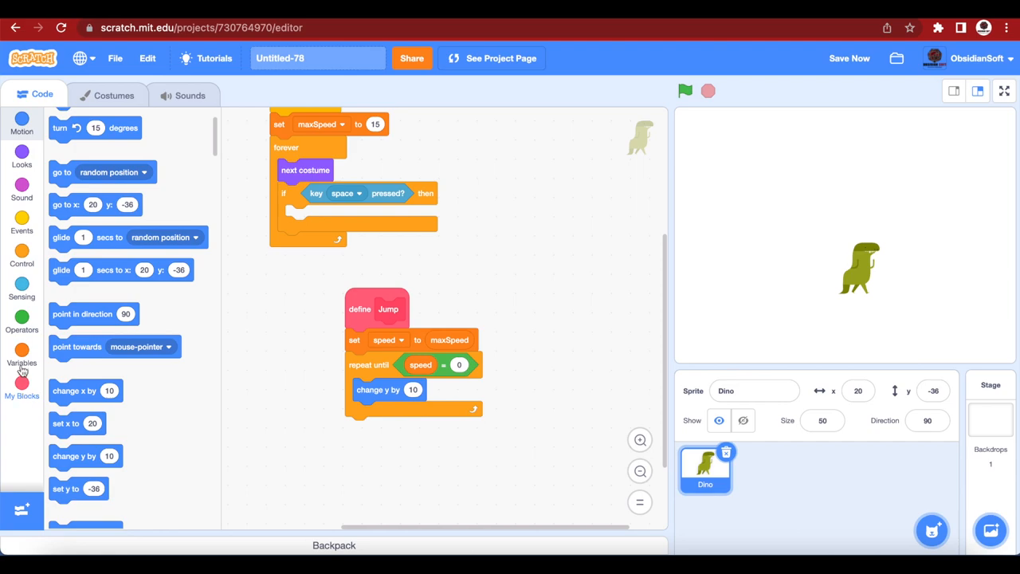
pyautogui.click(23, 357)
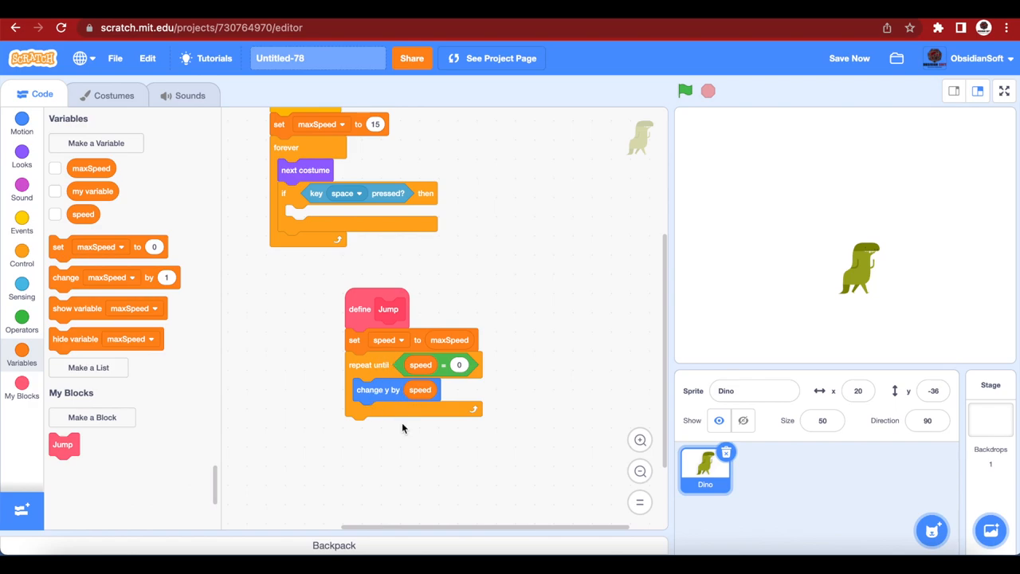
pyautogui.moveTo(66, 299)
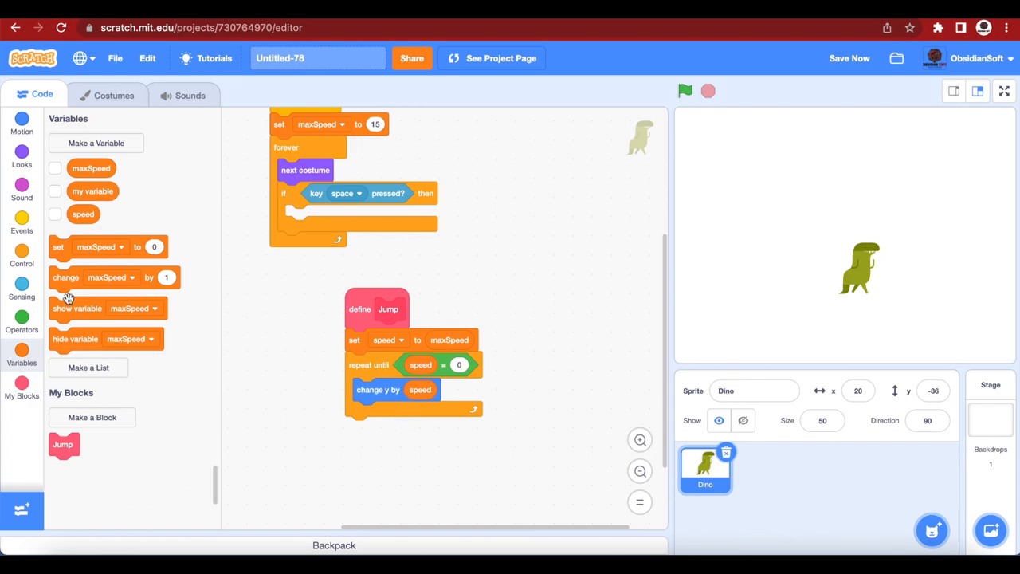
pyautogui.moveTo(65, 277); pyautogui.dragTo(412, 411)
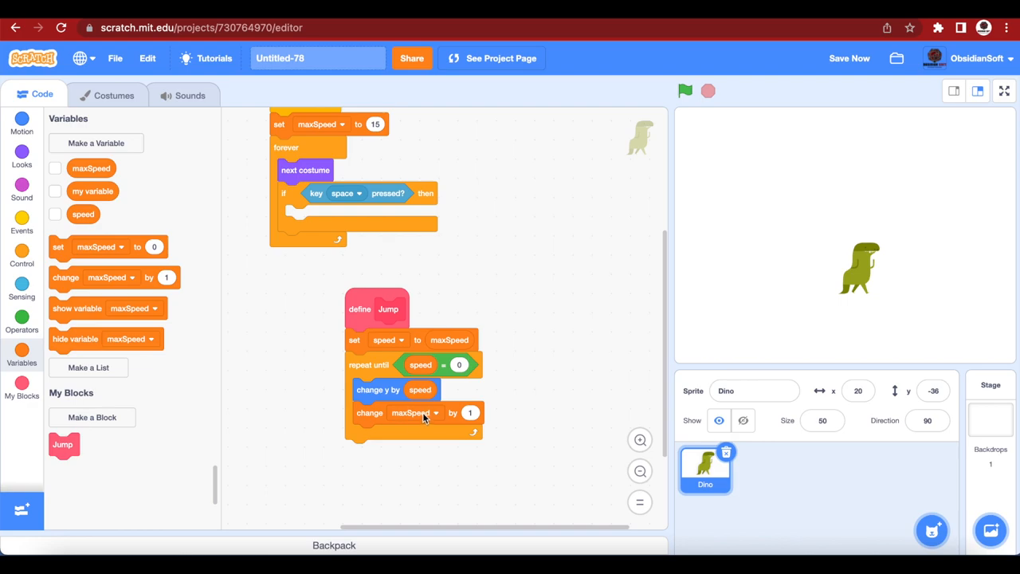
pyautogui.click(435, 411)
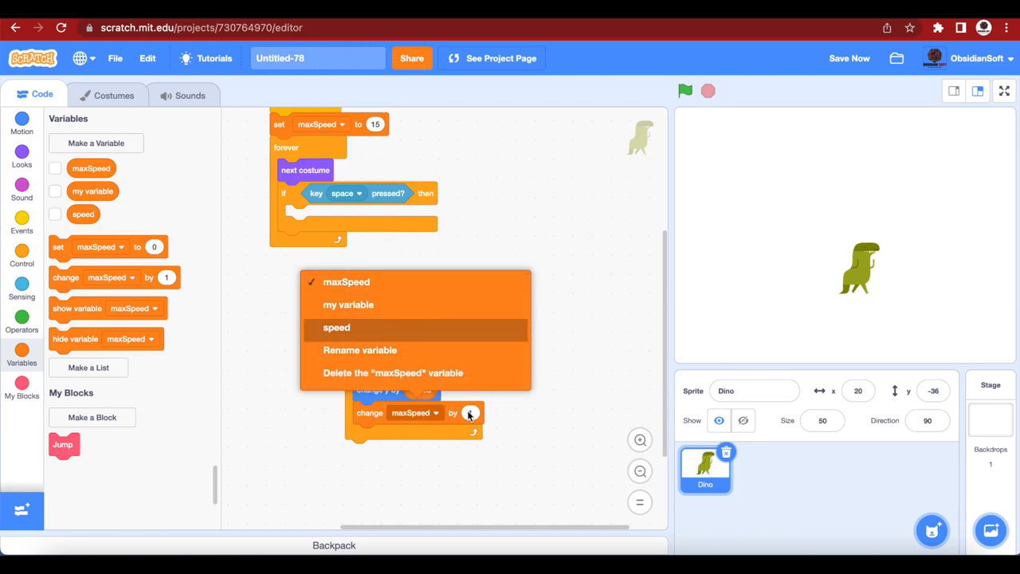
pyautogui.click(337, 329)
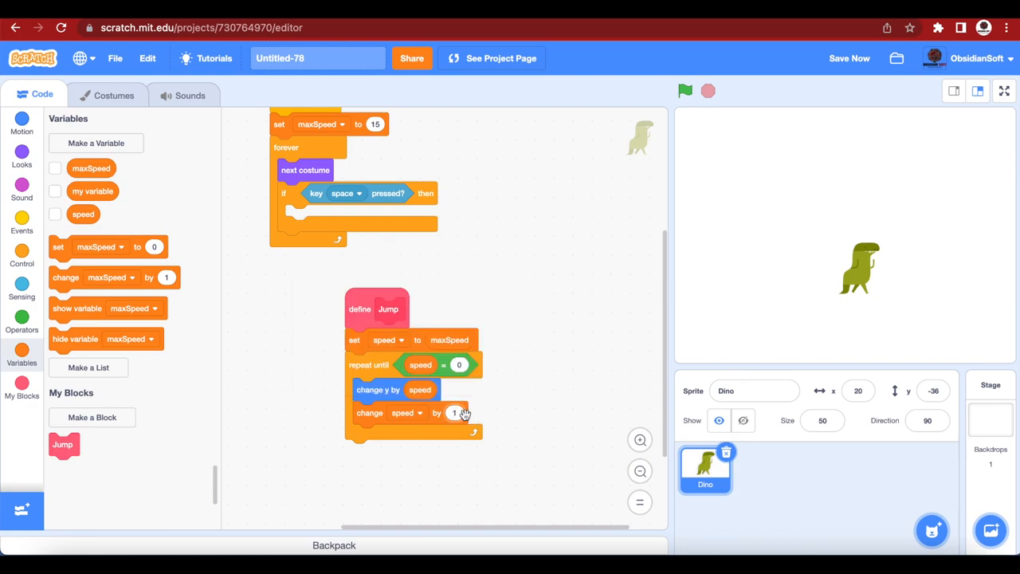
pyautogui.write('-1')
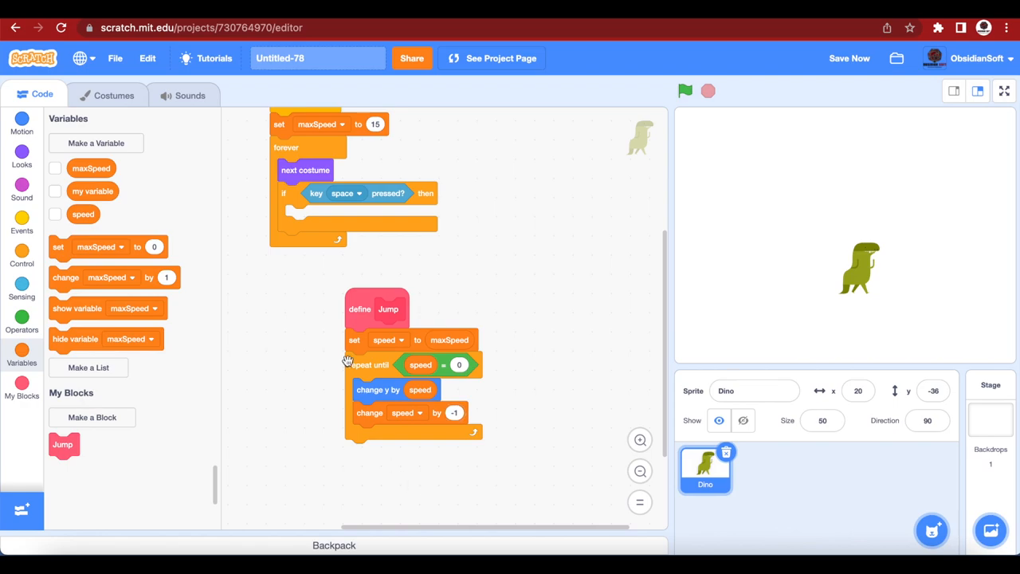
# Duplicate the loop below the first and make it repeat until speed equals -1 times maxSpeed.
pyautogui.moveTo(370, 363); pyautogui.dragTo(390, 427)
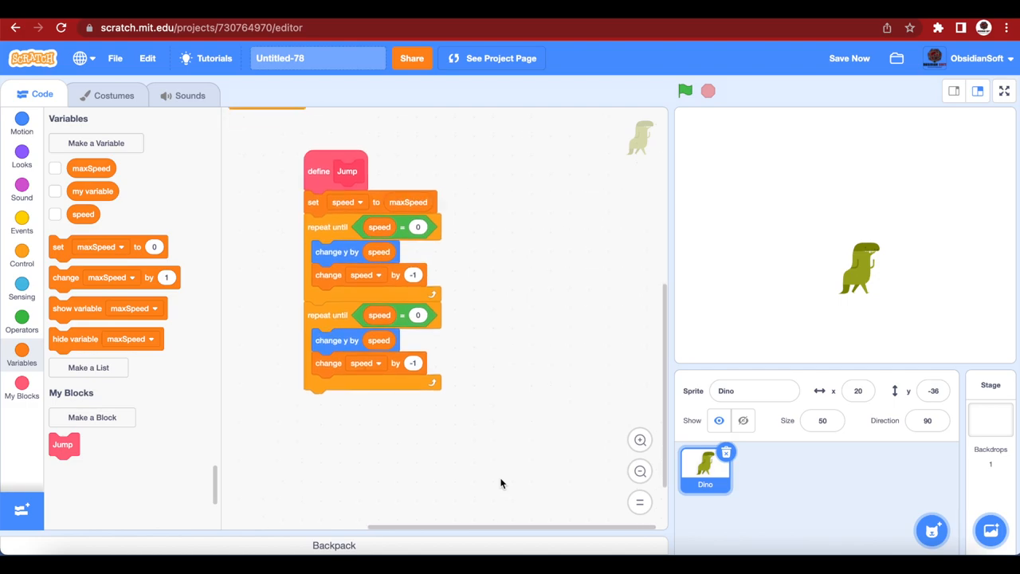
pyautogui.moveTo(456, 472)
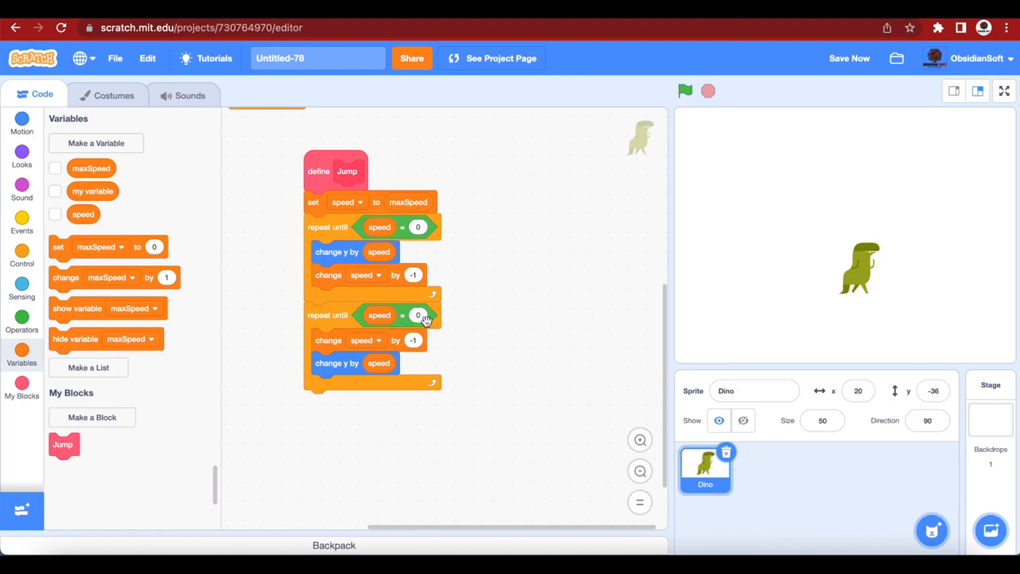
pyautogui.click(22, 317)
pyautogui.write('-1')
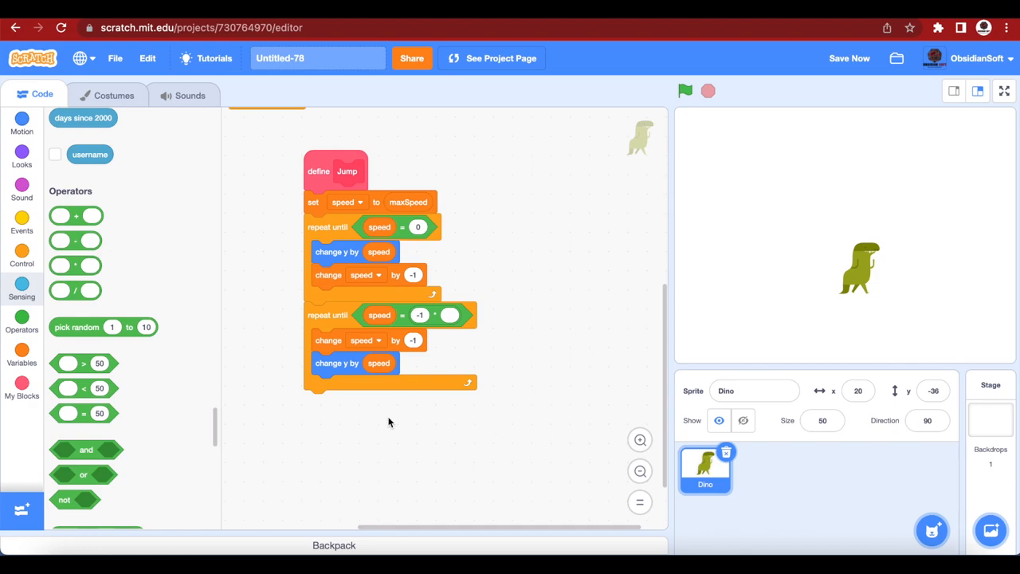
pyautogui.click(22, 351)
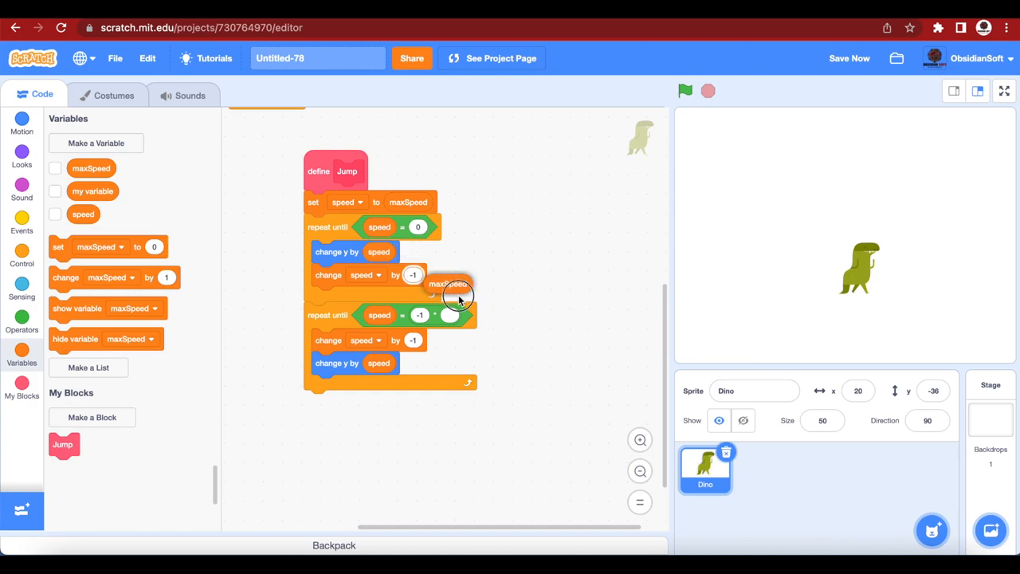
pyautogui.moveTo(448, 283); pyautogui.dragTo(450, 315)
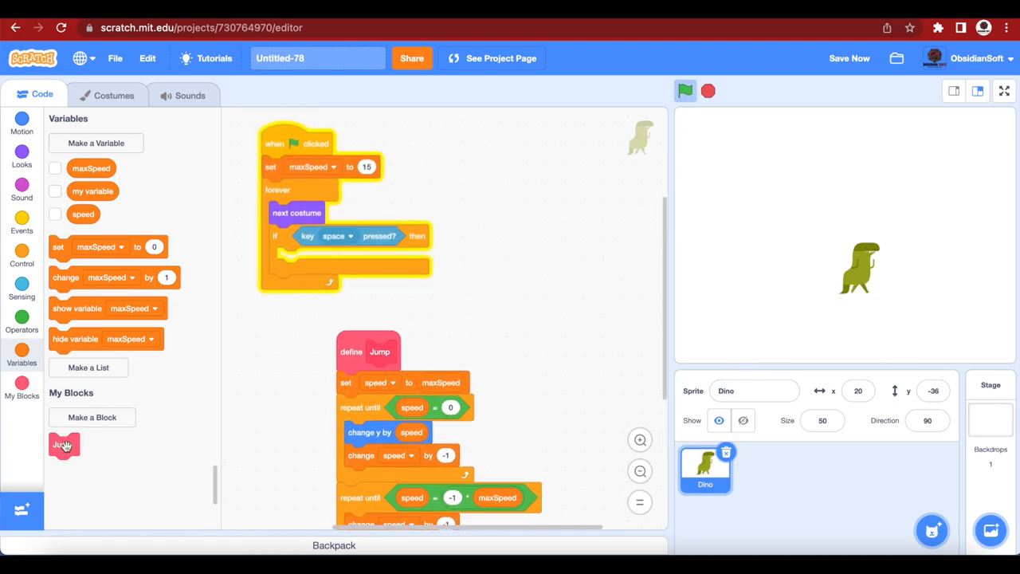
# Place the Jump block inside the space-key if block and run the project to test.
pyautogui.moveTo(63, 443); pyautogui.dragTo(297, 264)
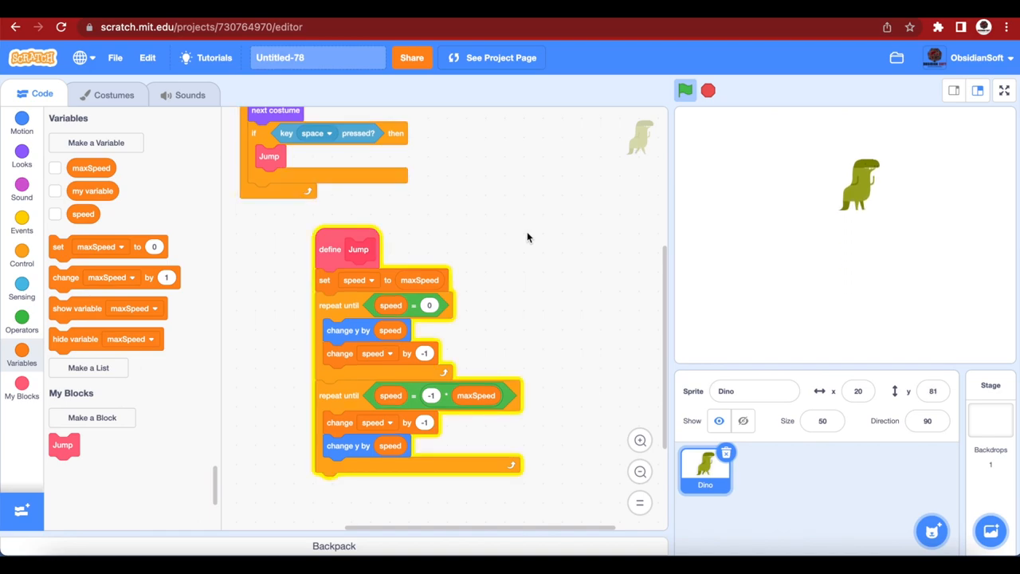
pyautogui.click(685, 89)
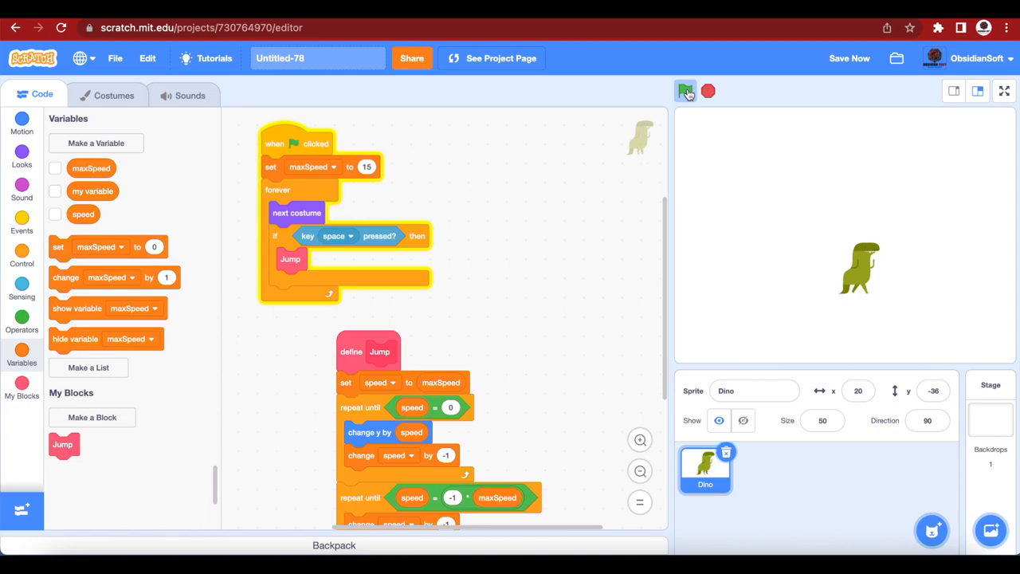
# Run the project with the green flag and watch the Dino complete a test jump.
pyautogui.click(685, 89)
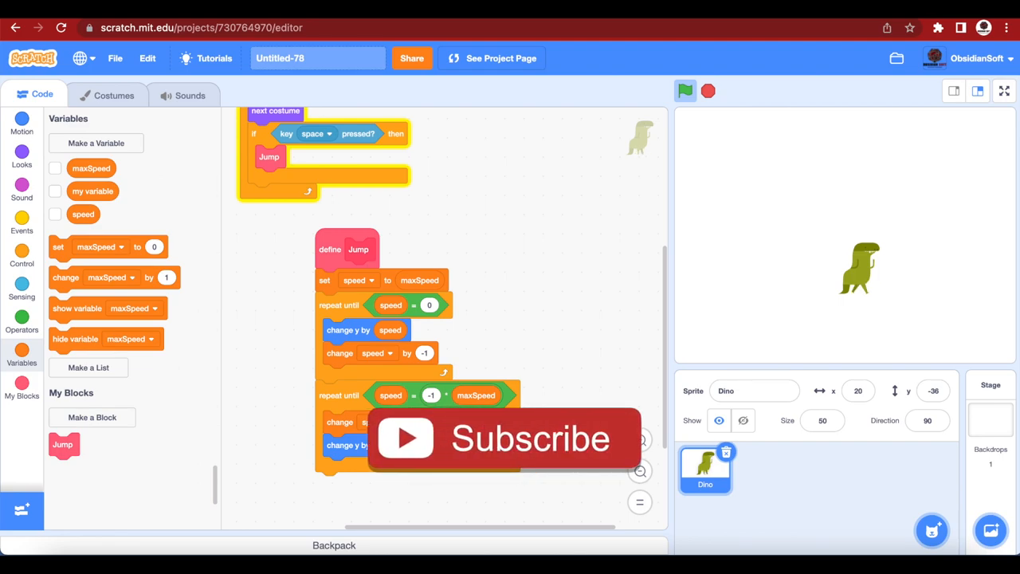
pyautogui.moveTo(518, 458)
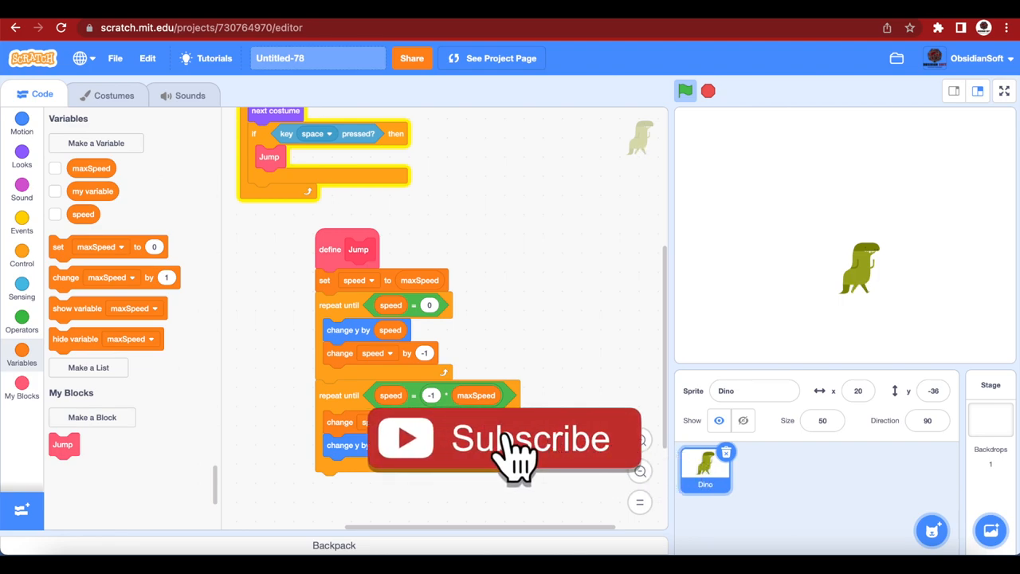
pyautogui.click(506, 436)
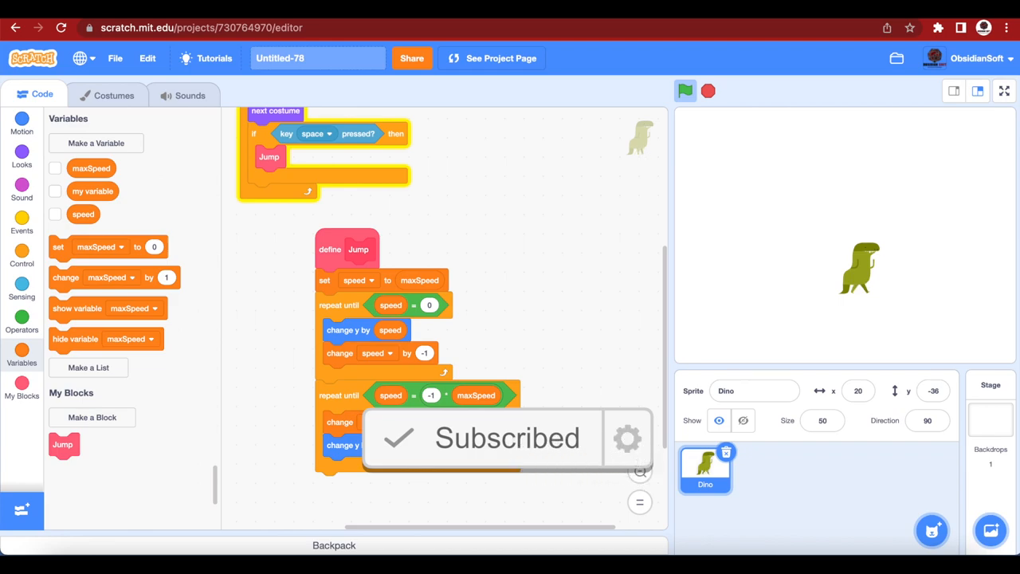